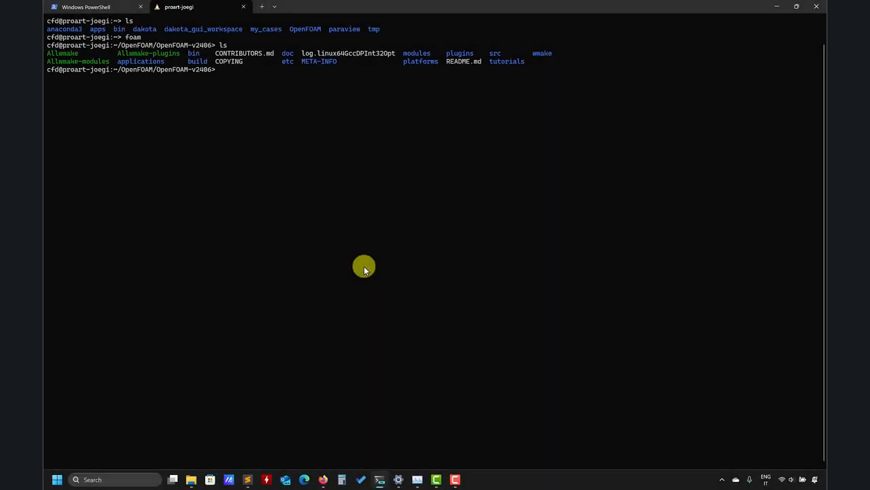
pyautogui.moveTo(210, 107)
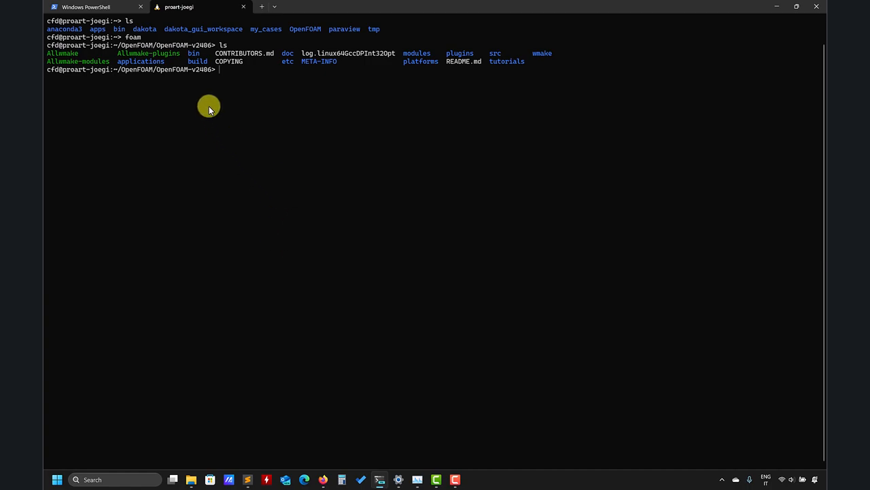
pyautogui.moveTo(204, 90)
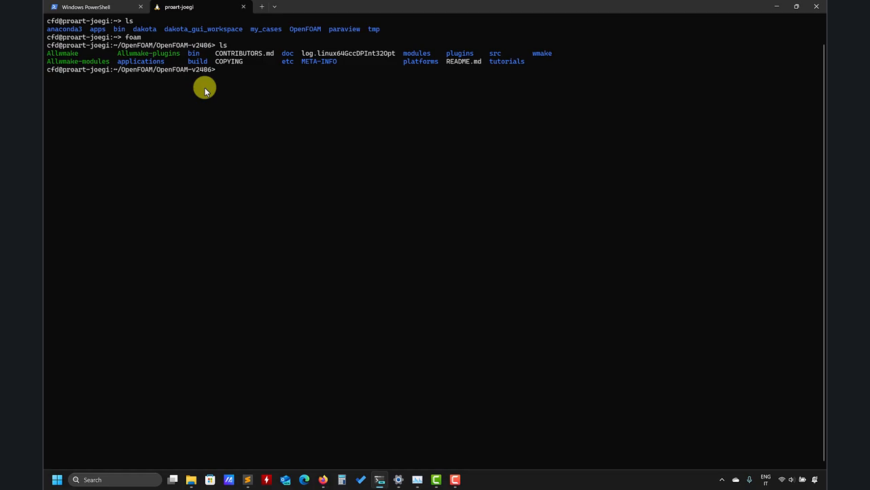
# - Move from the OpenFOAM-v2406 folder into its modules folder to list the available modules
pyautogui.write('cd m')
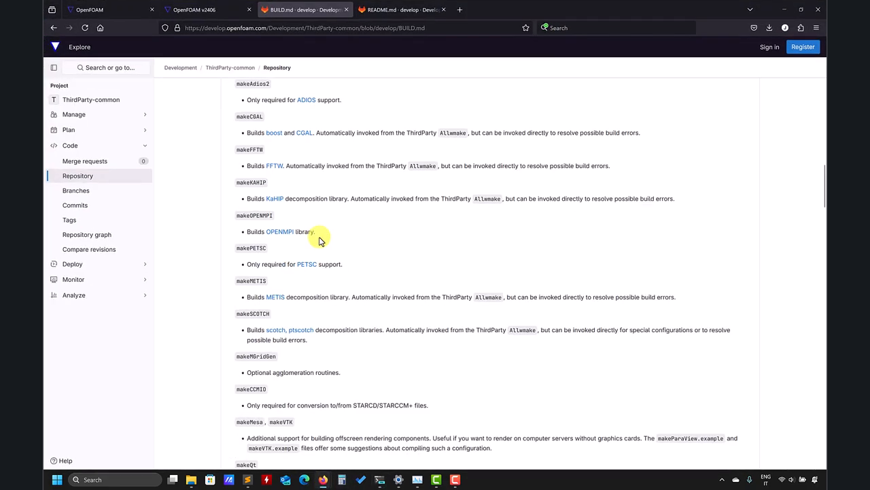
pyautogui.moveTo(339, 228)
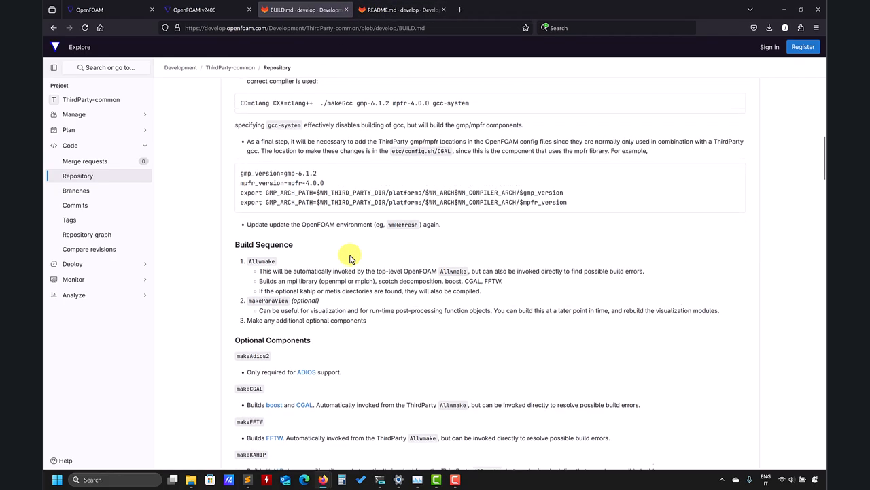
# - Review the BUILD.md build sequence and optional makePETSC entry, then return to the terminal
pyautogui.scroll(-3)
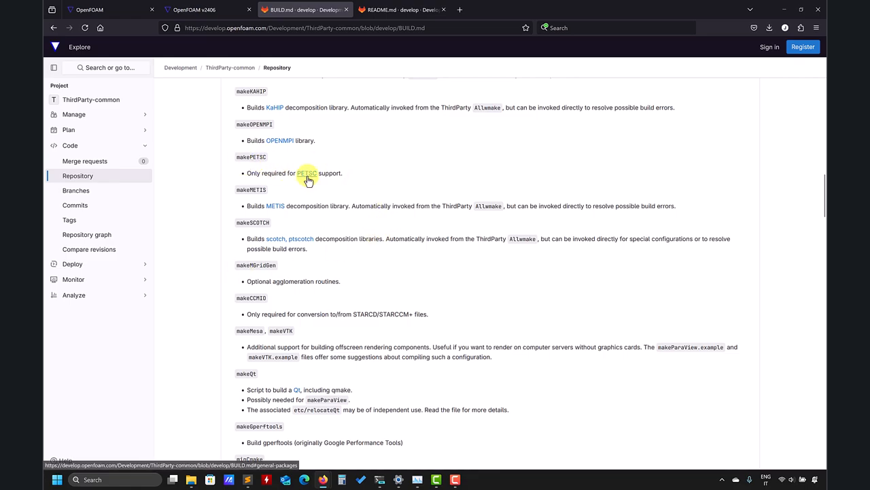
pyautogui.click(307, 175)
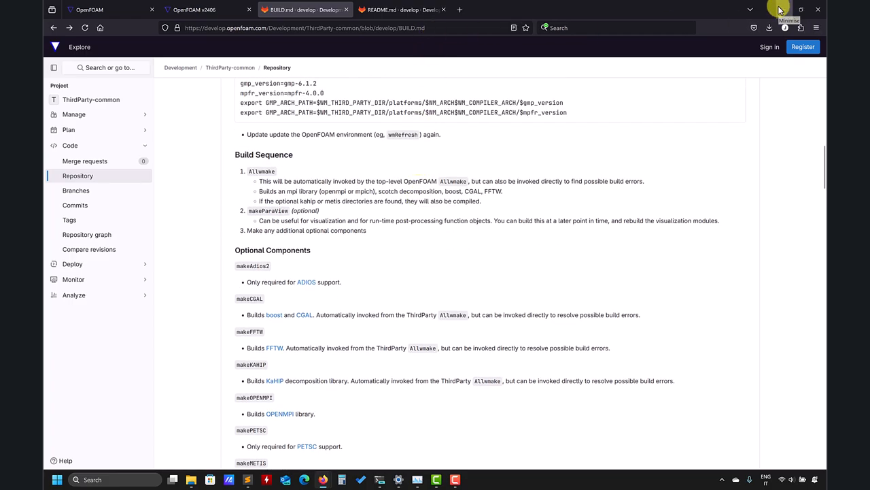
pyautogui.click(248, 479)
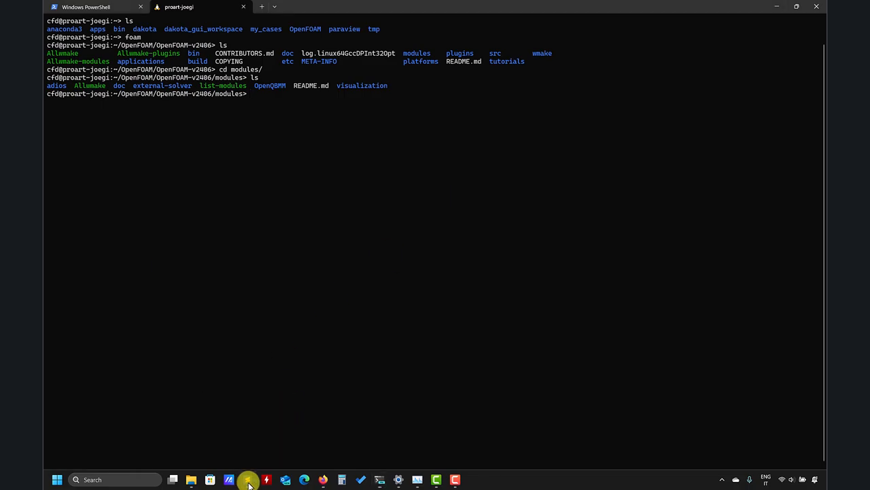
# - Review the notes' petsc4foam section: wget petsc-lite-3.21.2 into ThirdParty-v2406, untar, ./makePETSC
pyautogui.click(248, 479)
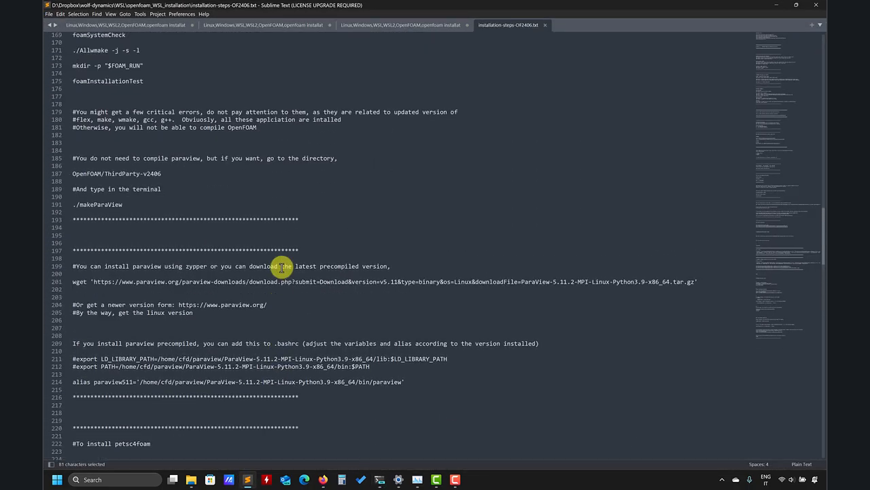
pyautogui.scroll(-3)
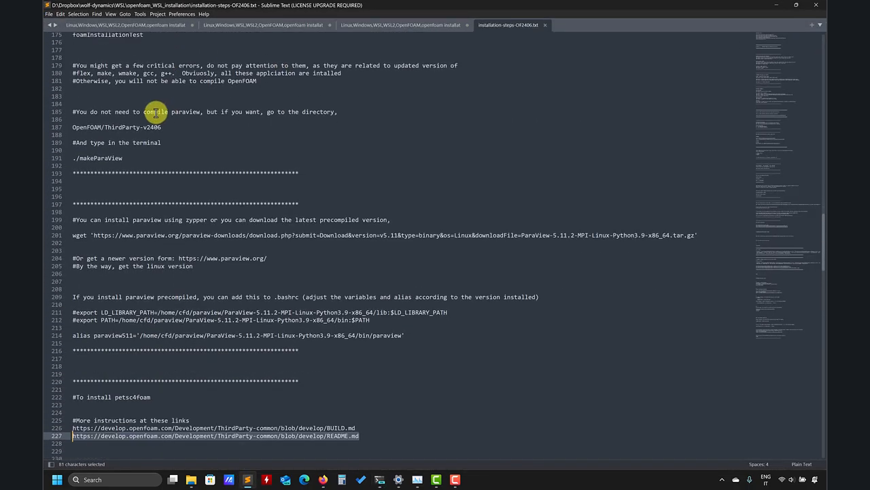
pyautogui.scroll(-3)
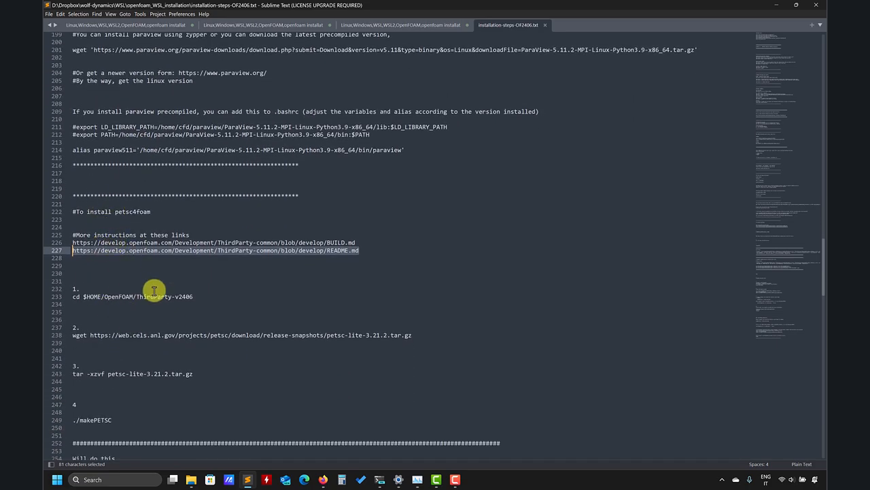
pyautogui.scroll(-3)
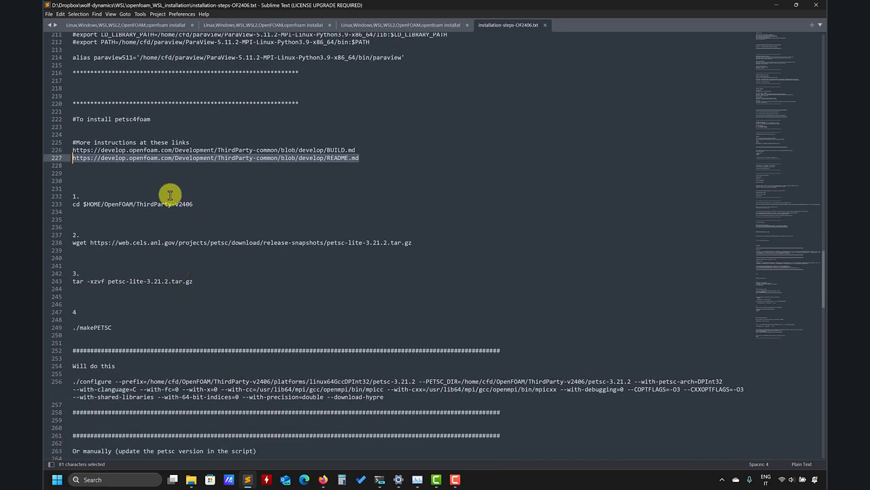
pyautogui.scroll(-3)
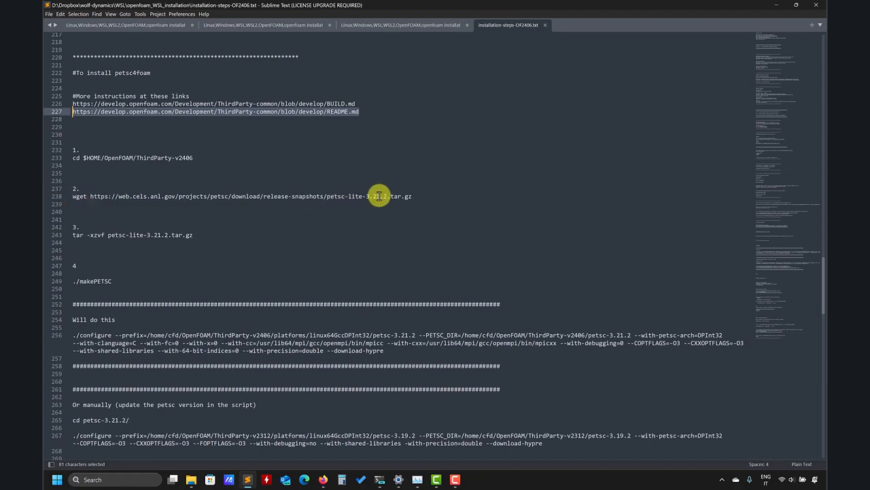
pyautogui.moveTo(242, 231)
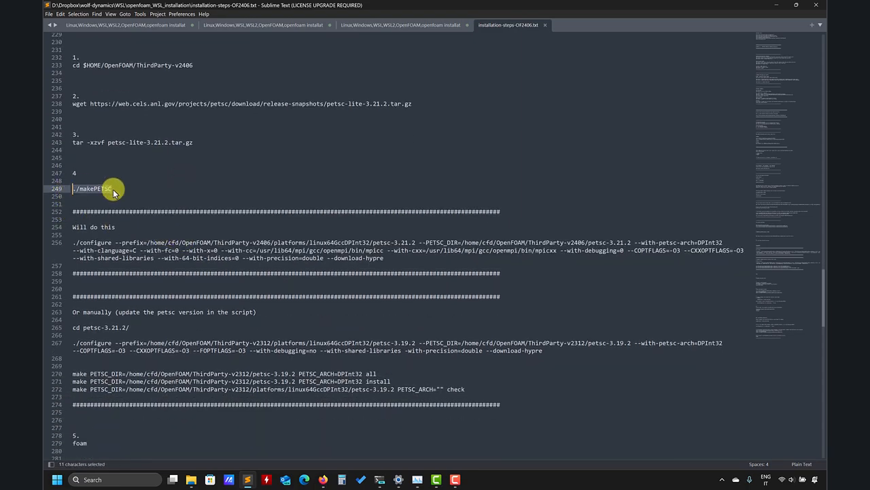
pyautogui.moveTo(370, 261)
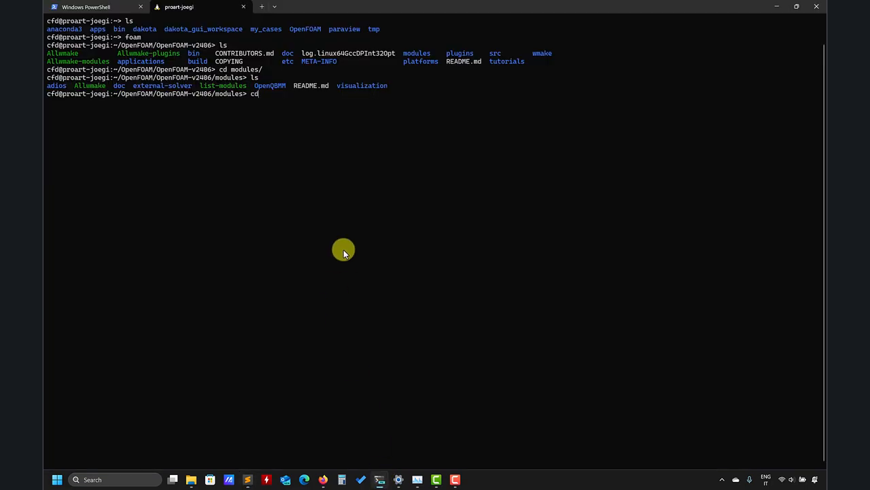
# - View .bashrc in gedit, checking the foam aliases and Dakota/salome paths
pyautogui.write('gedit ,')
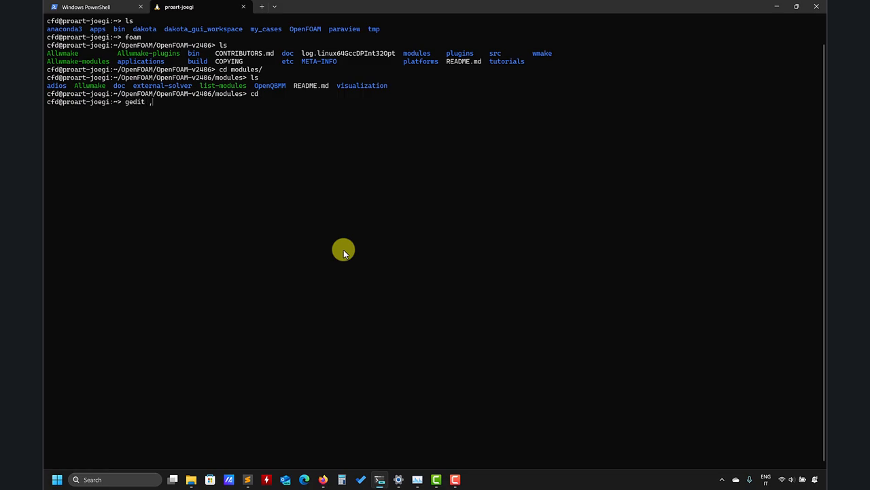
pyautogui.write('b')
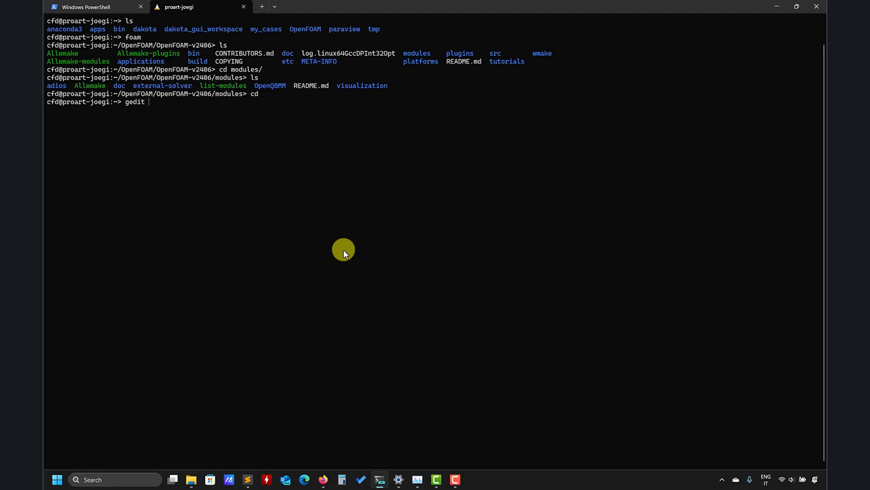
pyautogui.write('.bashr')
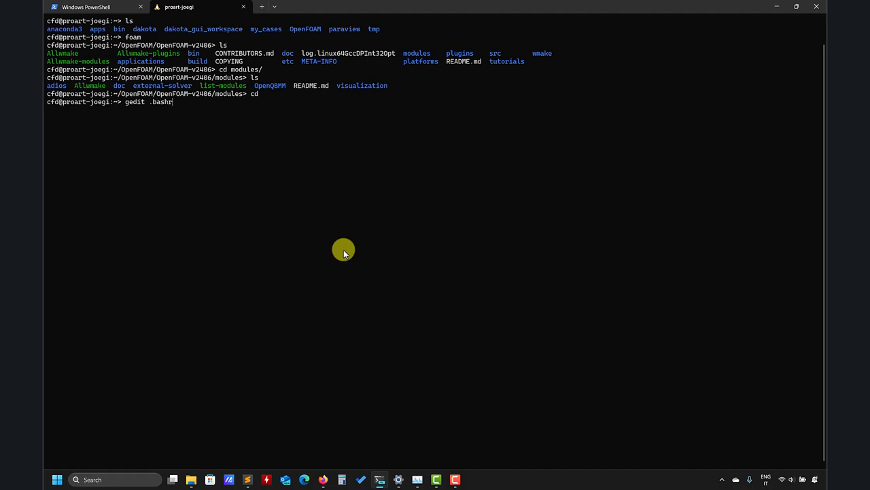
pyautogui.press('Return')
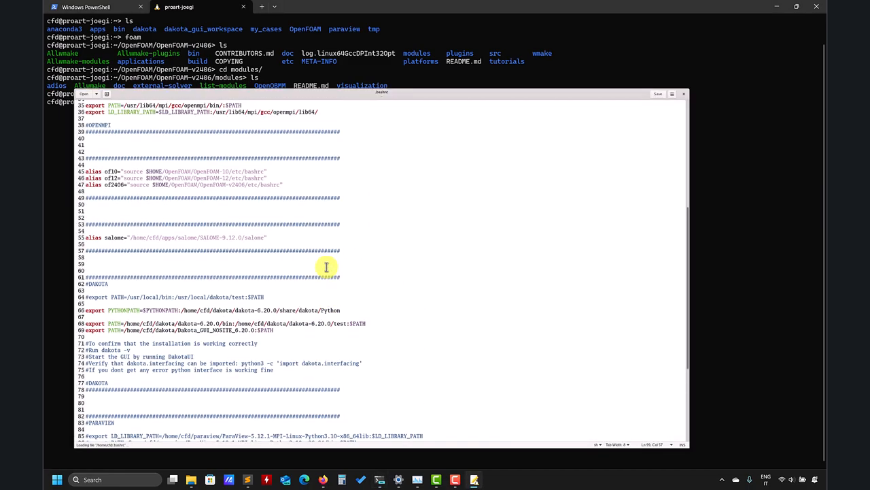
pyautogui.scroll(-3)
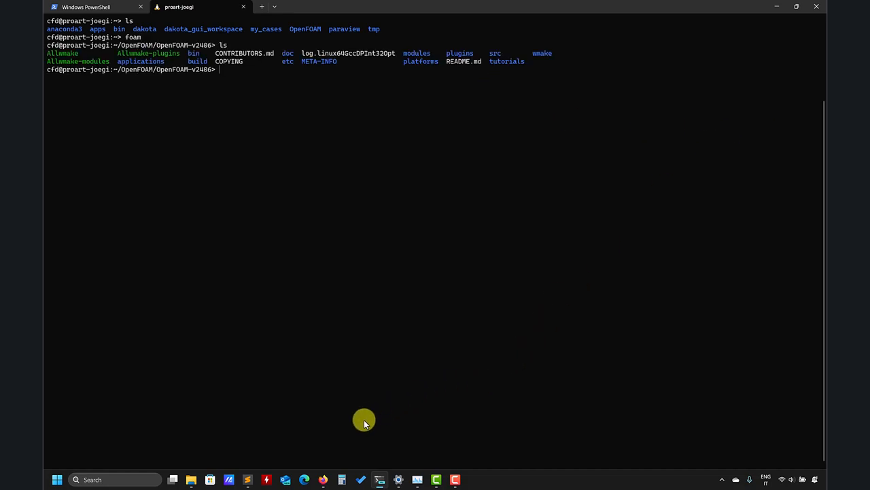
pyautogui.moveTo(392, 321)
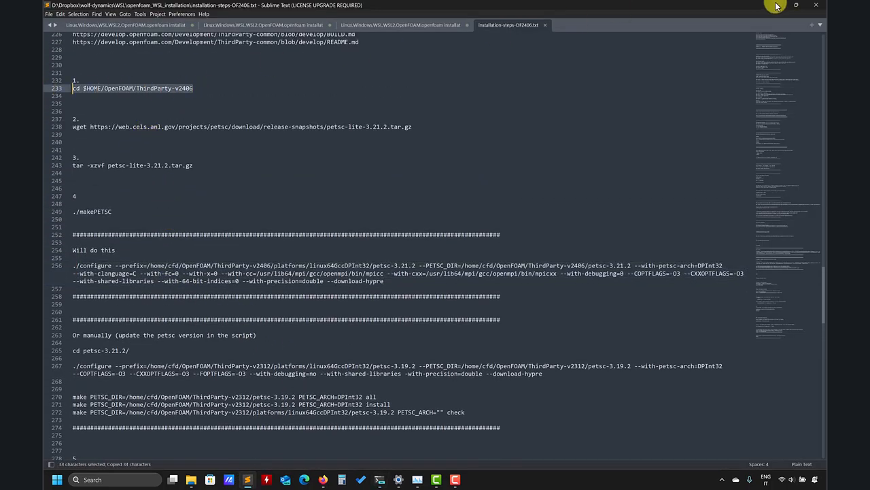
# - Back in the terminal, enter ./makePETSC and list ThirdParty-v2406 showing petsc-3.21.2 and its tarball
pyautogui.click(266, 478)
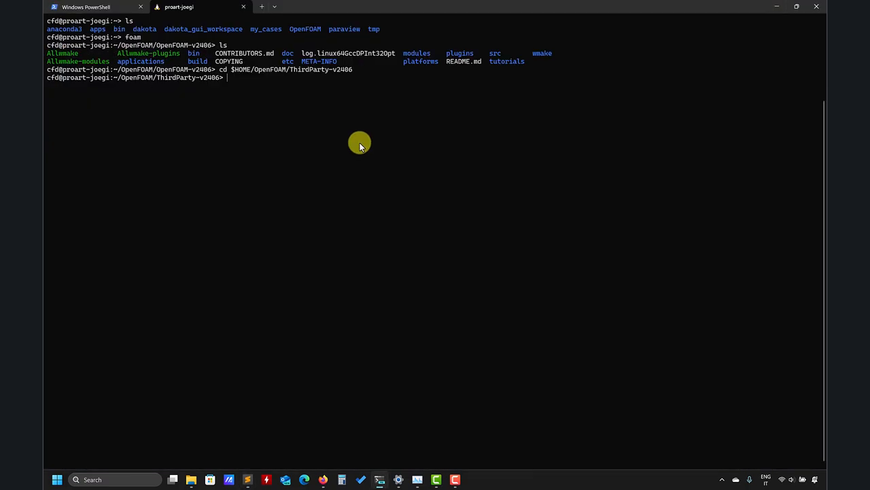
pyautogui.write('./make')
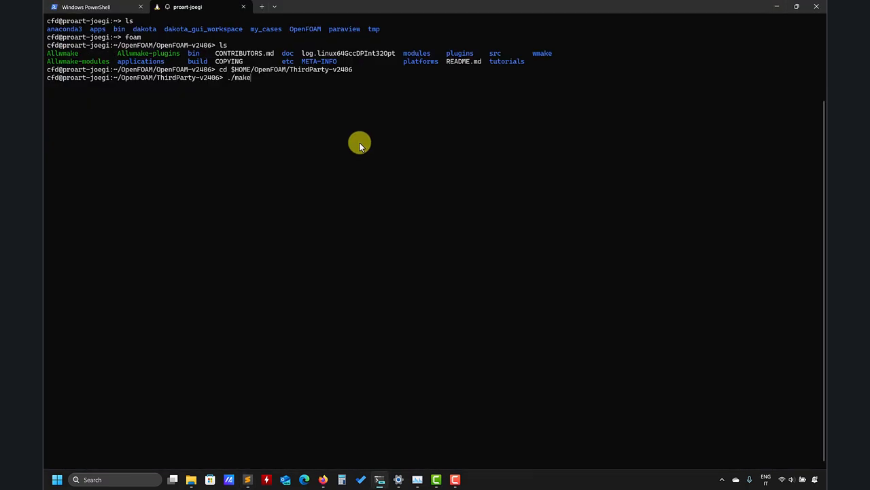
pyautogui.write('PETSC')
pyautogui.write('ld')
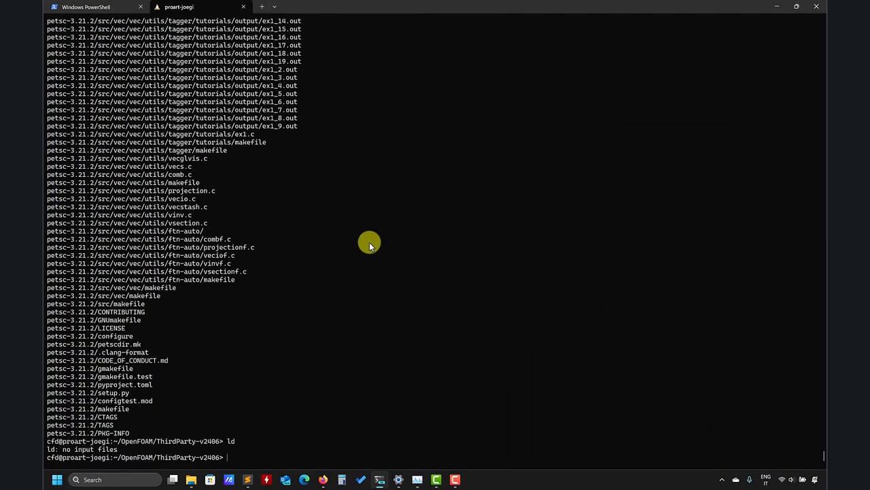
pyautogui.write('ls')
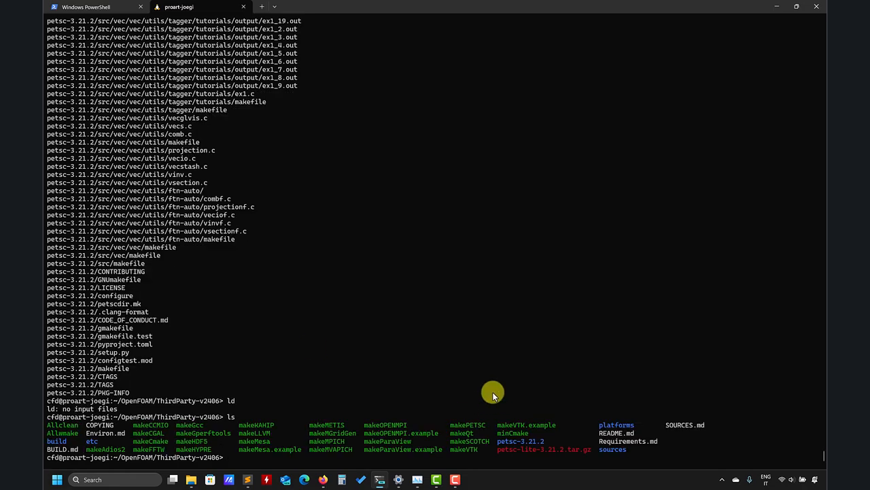
pyautogui.moveTo(599, 460)
pyautogui.write('./makePETSC')
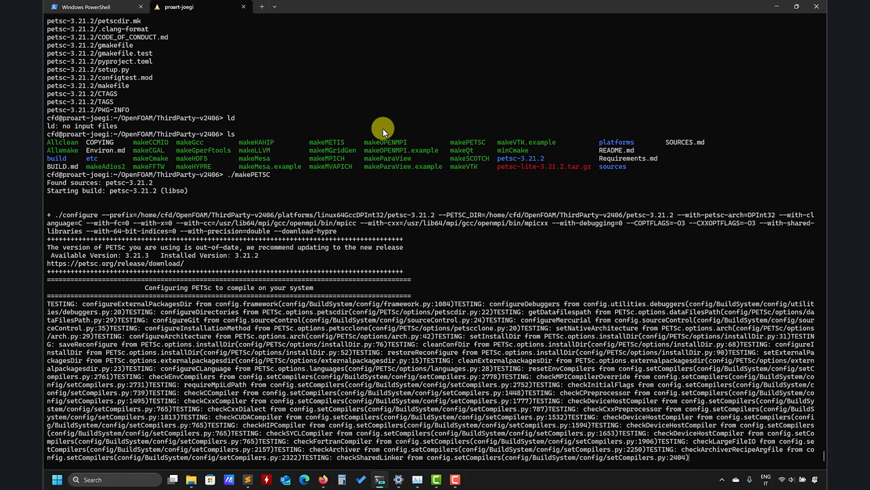
# - Follow the makePETSC configure output down to the HYPRE download and configure stage
pyautogui.scroll(-3)
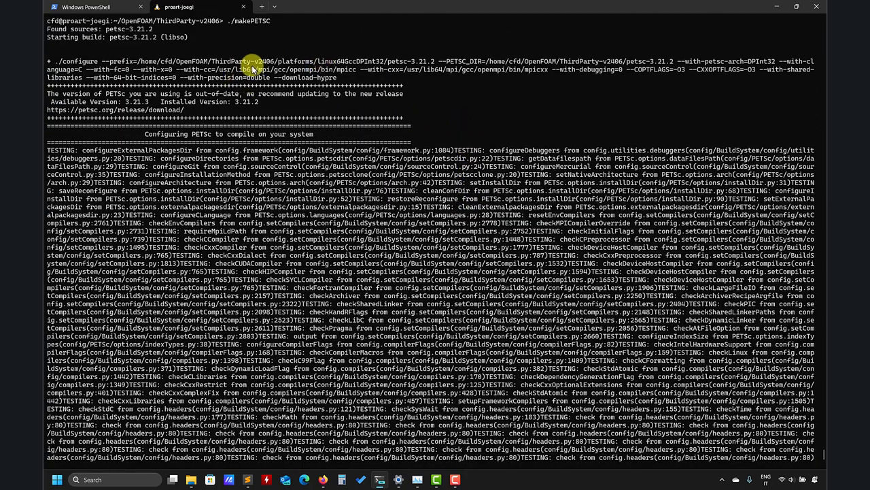
pyautogui.moveTo(150, 71)
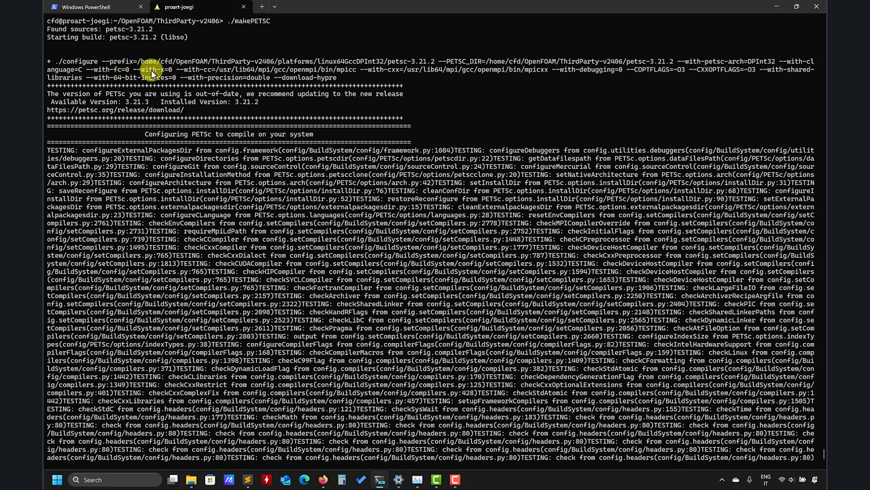
pyautogui.moveTo(329, 78)
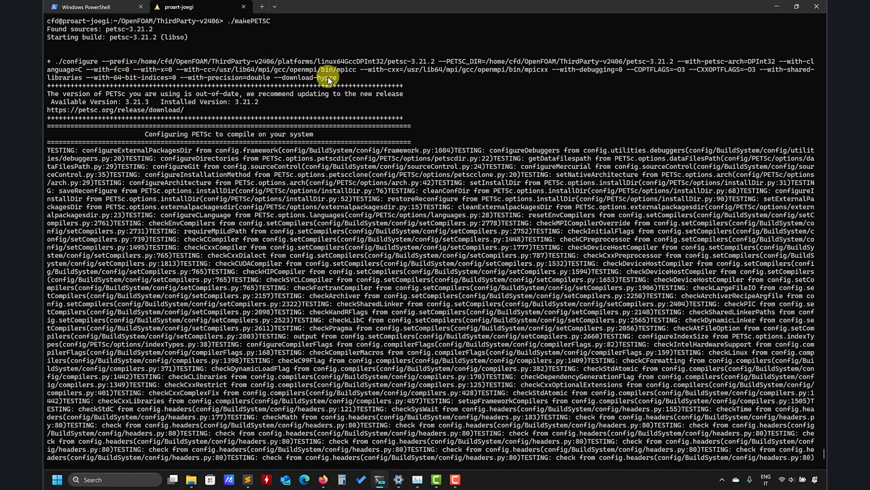
pyautogui.scroll(-3)
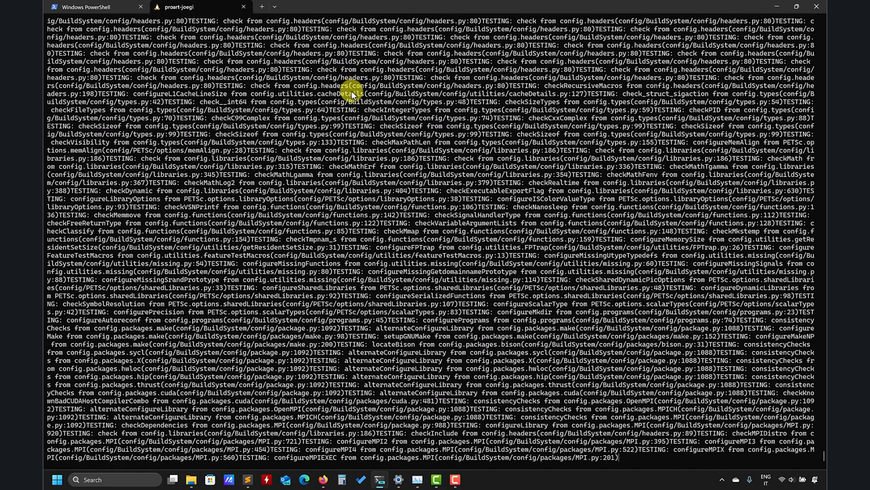
pyautogui.scroll(-3)
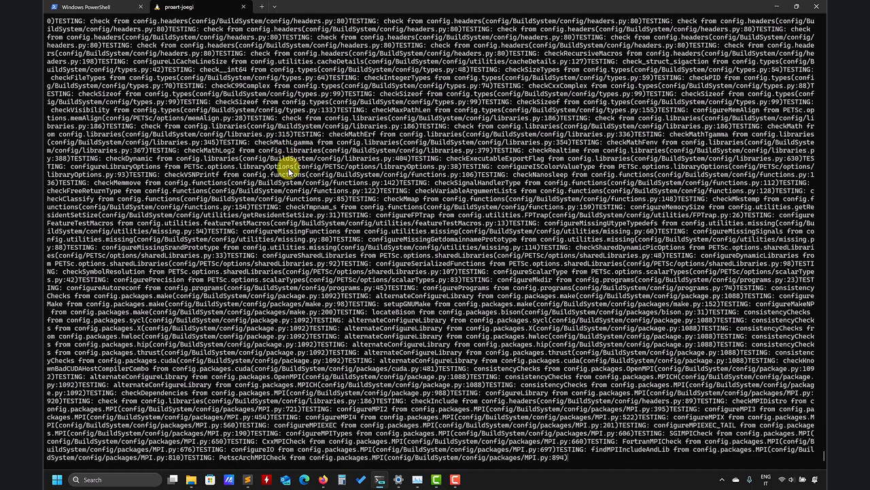
pyautogui.scroll(-3)
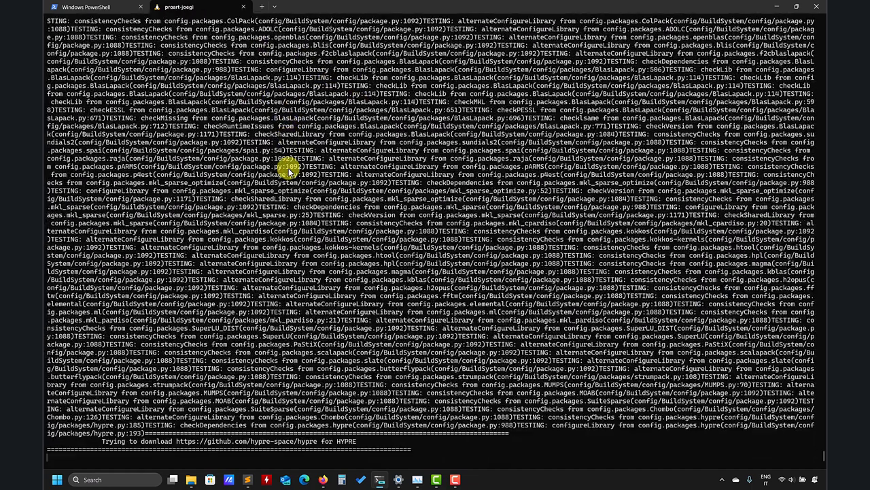
pyautogui.scroll(-3)
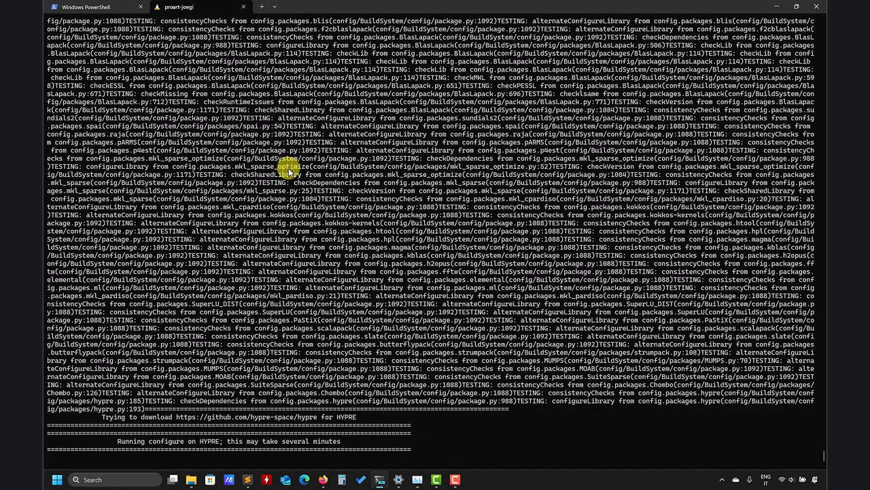
pyautogui.scroll(-3)
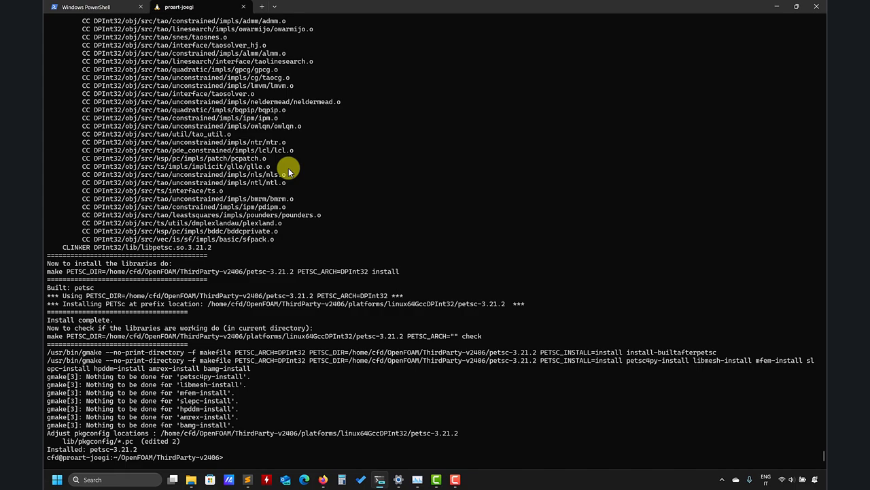
pyautogui.moveTo(424, 169)
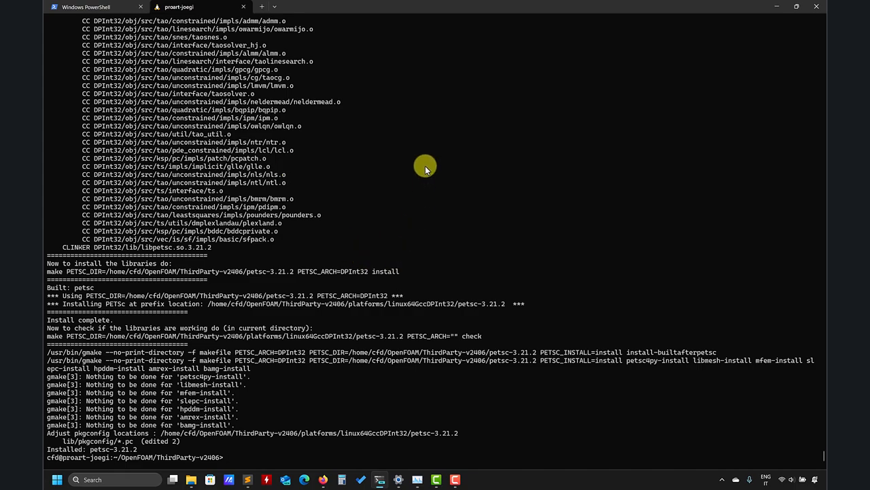
pyautogui.moveTo(397, 247)
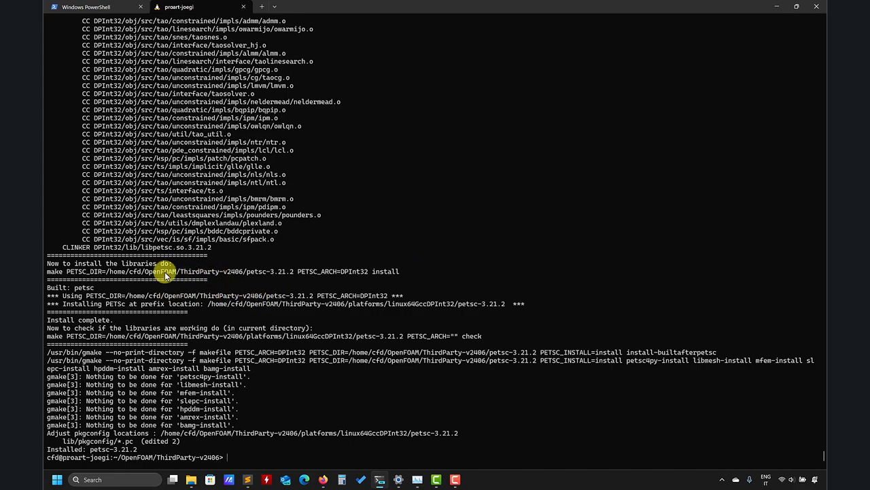
pyautogui.moveTo(343, 277)
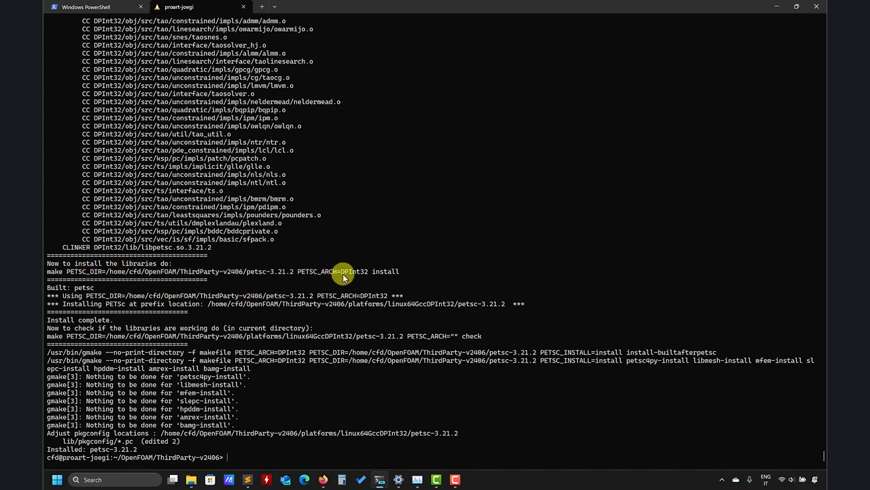
pyautogui.moveTo(265, 272)
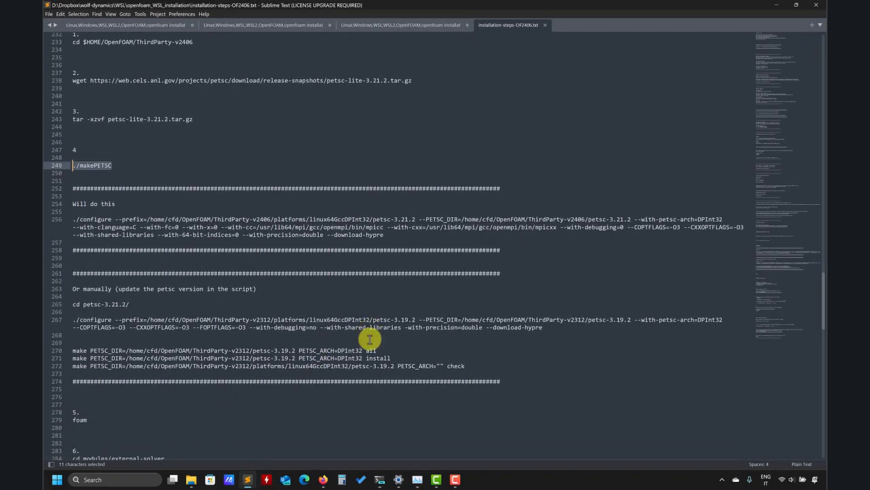
# - Confirm 'Installed: petsc-3.21.2' and jump to the OpenFOAM directory with foam
pyautogui.scroll(-3)
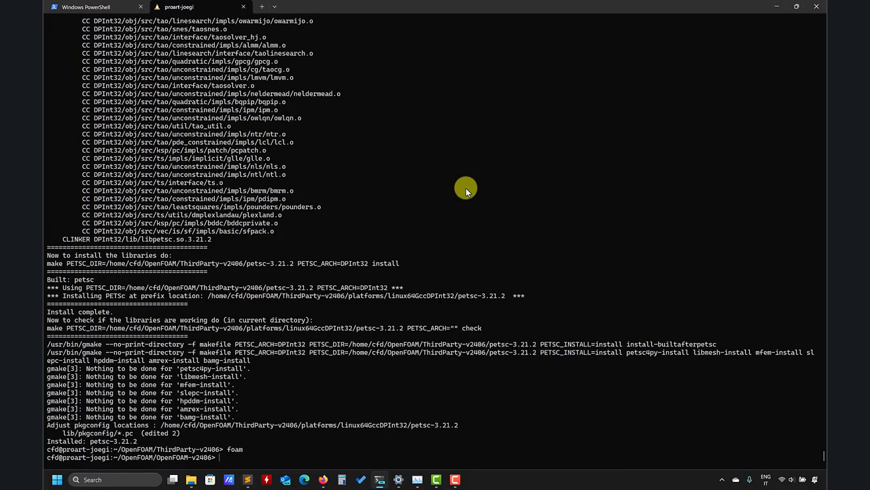
# - Move into modules/external-solver and locate the build command in the notes
pyautogui.write('ls')
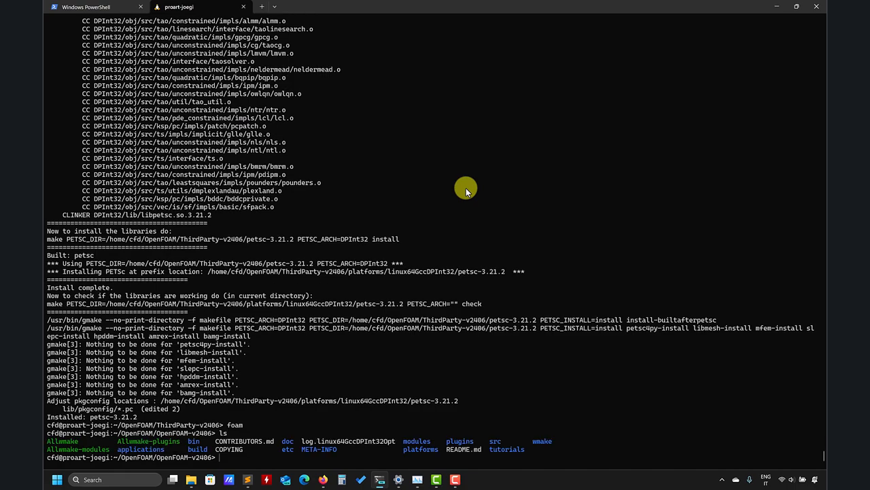
pyautogui.write('cd m')
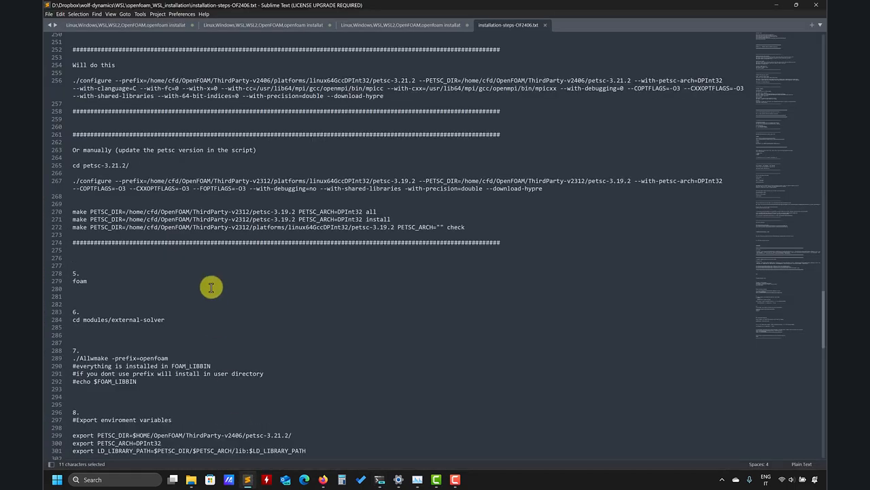
pyautogui.scroll(-3)
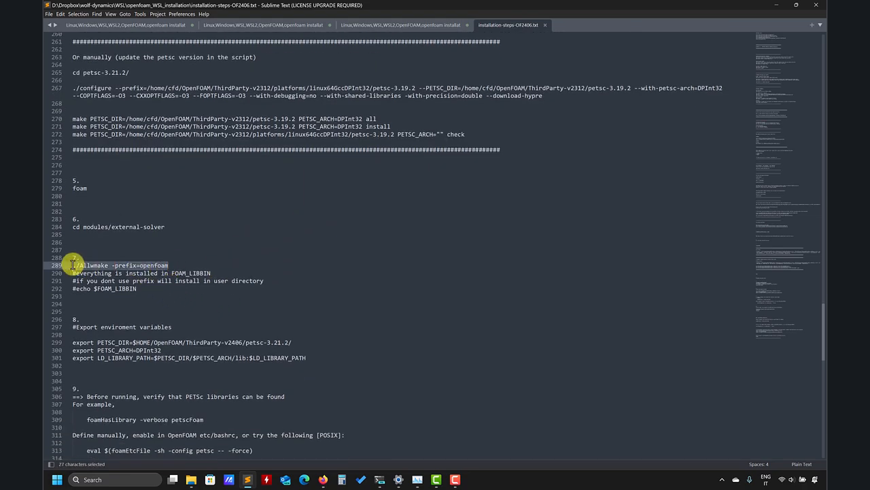
# - Run the copied ./Allwmake -prefix=openfoam until external-solver (petsc) finishes compiling
pyautogui.rightClick(133, 265)
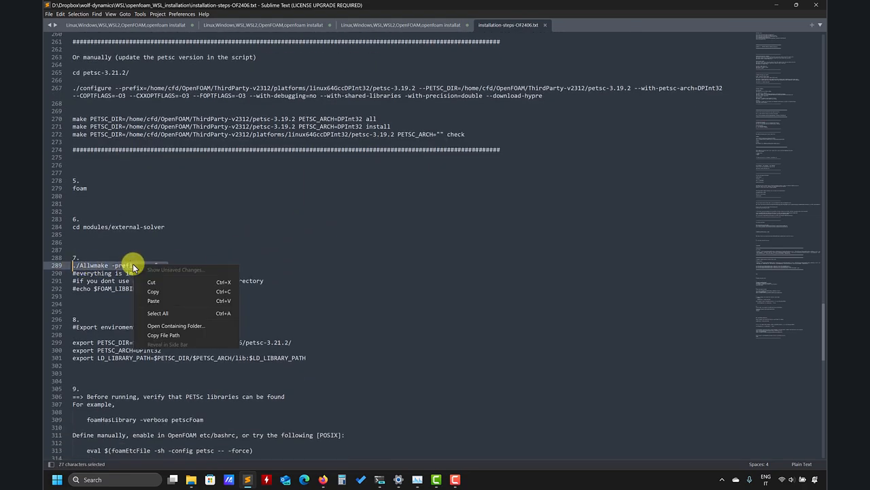
pyautogui.click(152, 291)
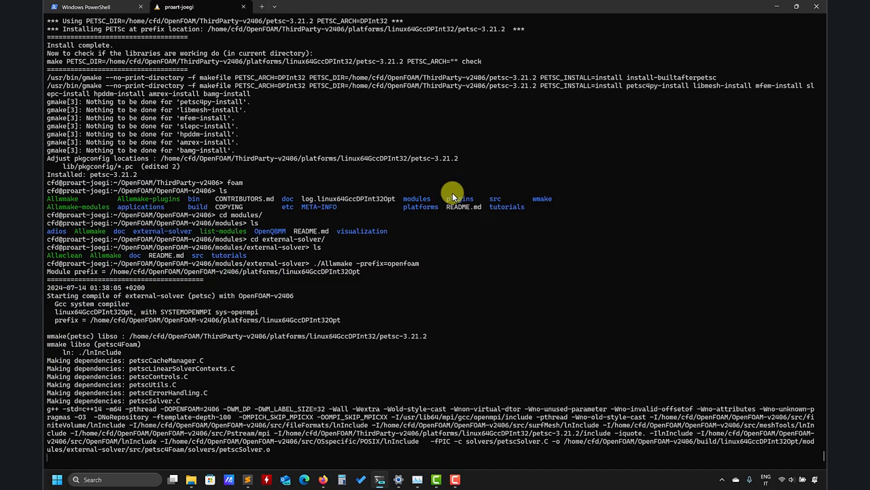
pyautogui.moveTo(364, 335)
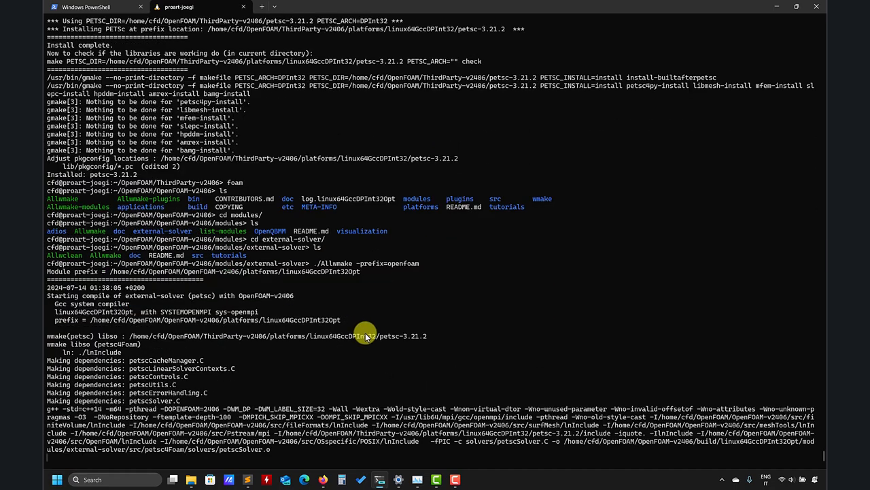
pyautogui.scroll(-3)
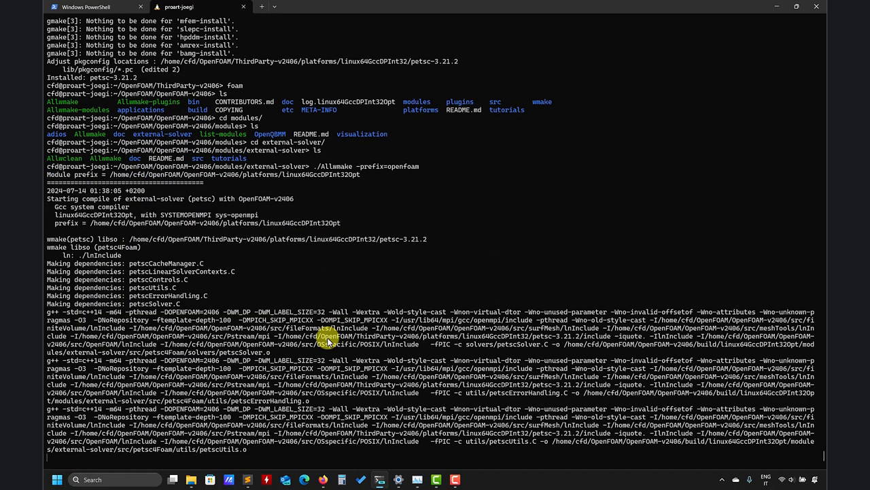
pyautogui.scroll(-3)
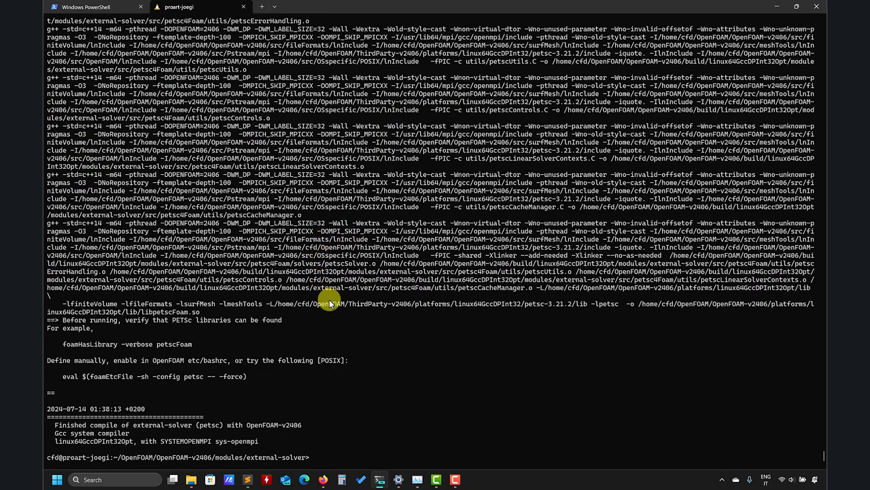
pyautogui.moveTo(284, 471)
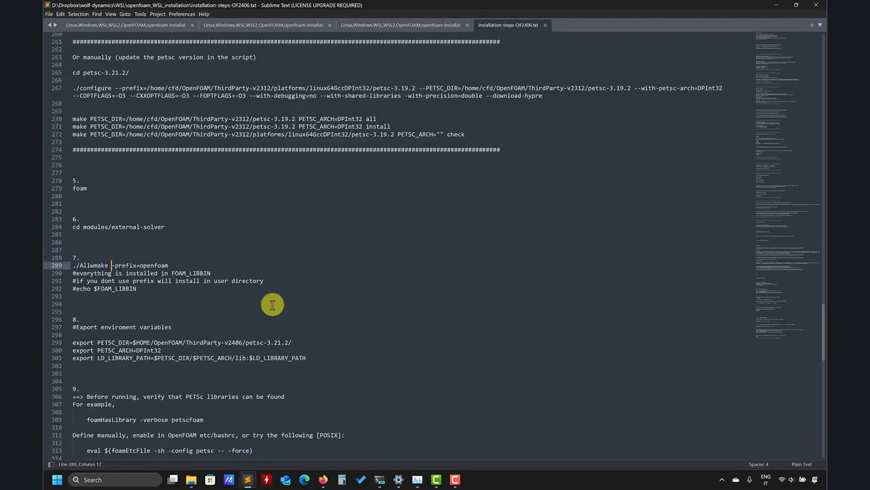
pyautogui.moveTo(272, 313)
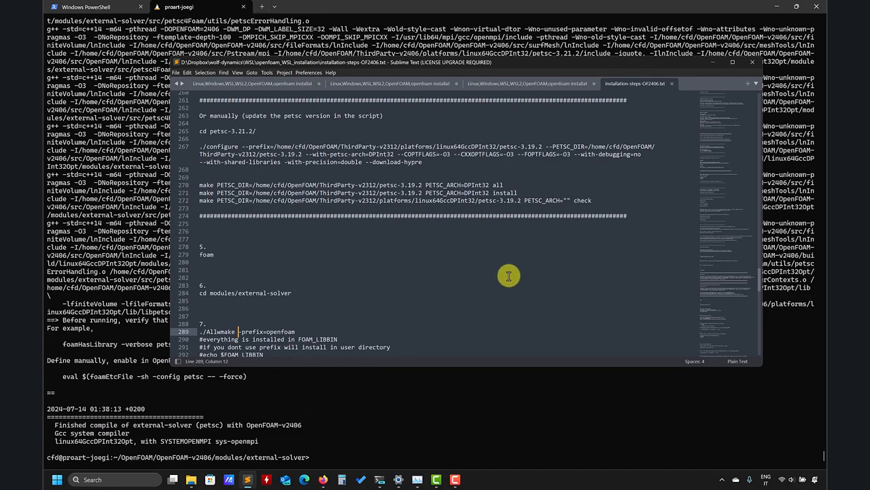
# - Paste the PETSC_DIR, PETSC_ARCH and LD_LIBRARY_PATH exports and check foamHasLibrary -verbose petscFoam
pyautogui.scroll(-3)
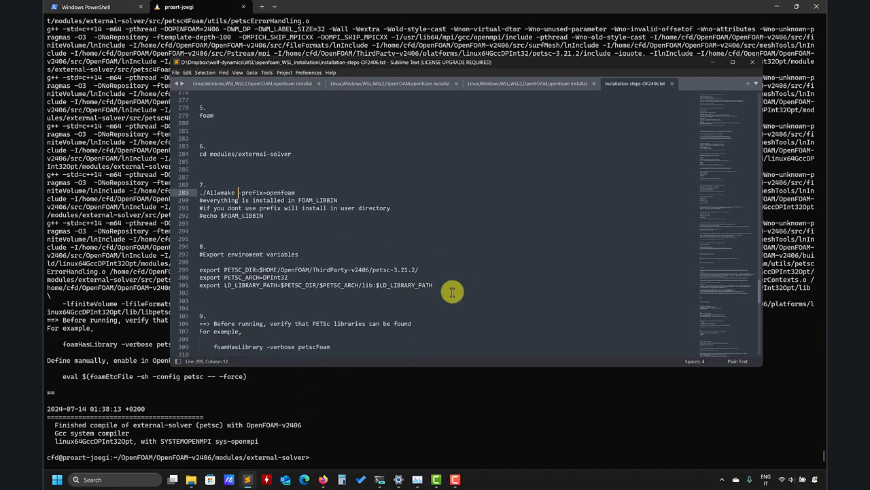
pyautogui.moveTo(443, 281)
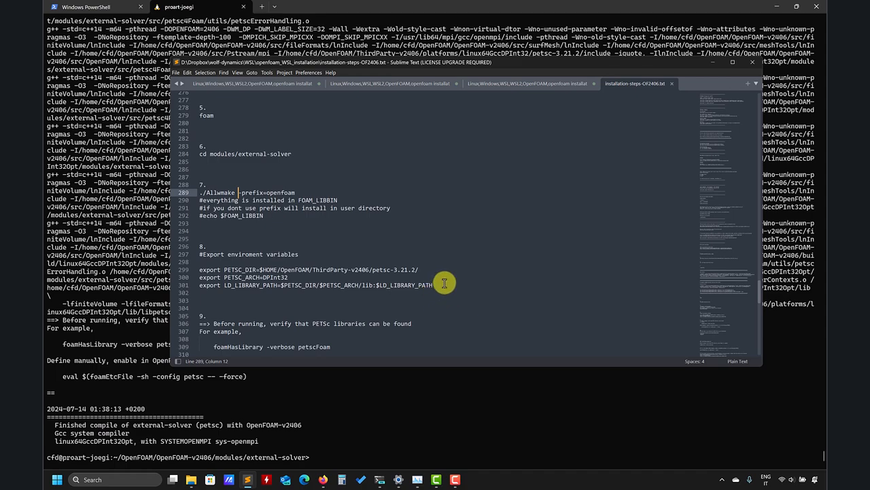
pyautogui.rightClick(261, 278)
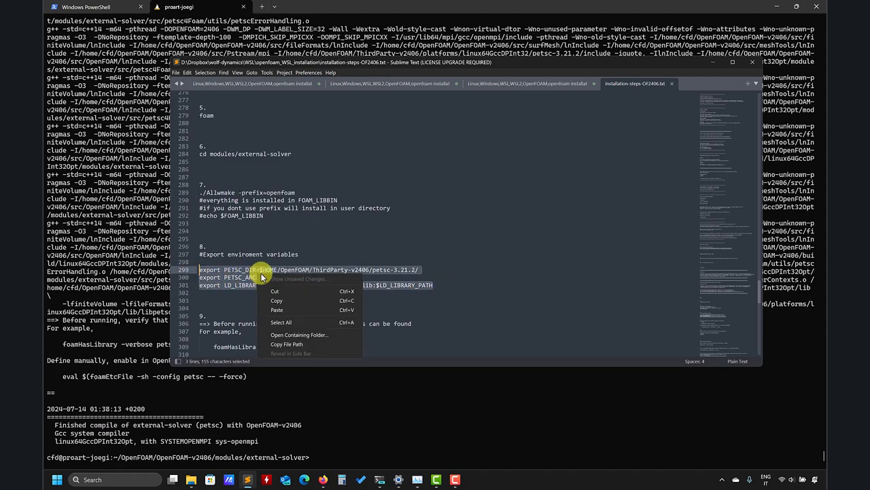
pyautogui.click(277, 301)
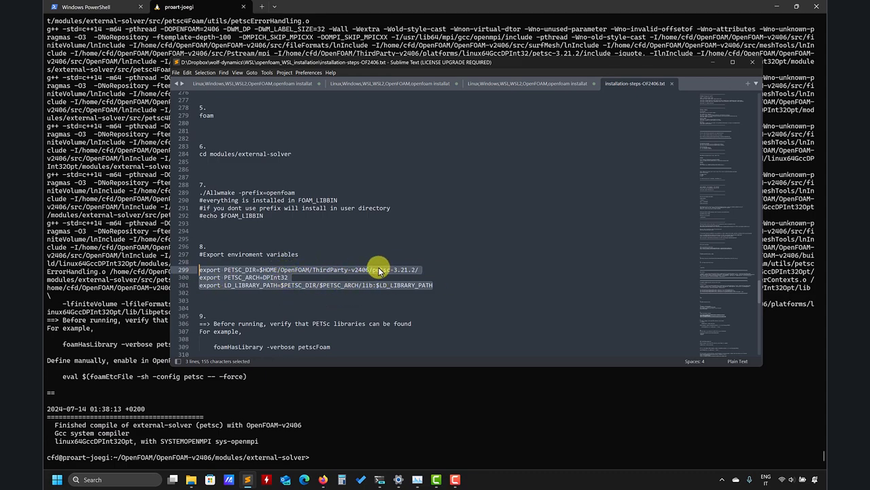
pyautogui.moveTo(353, 275)
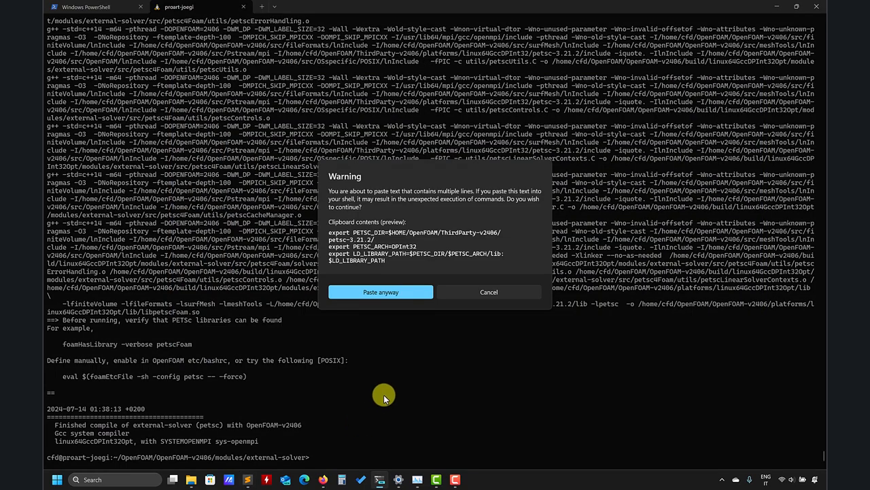
pyautogui.click(381, 291)
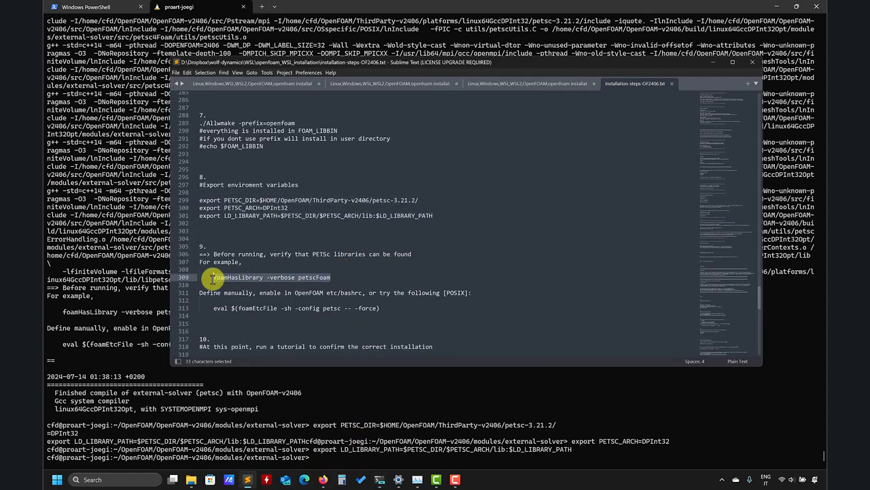
pyautogui.press('ctrl+c')
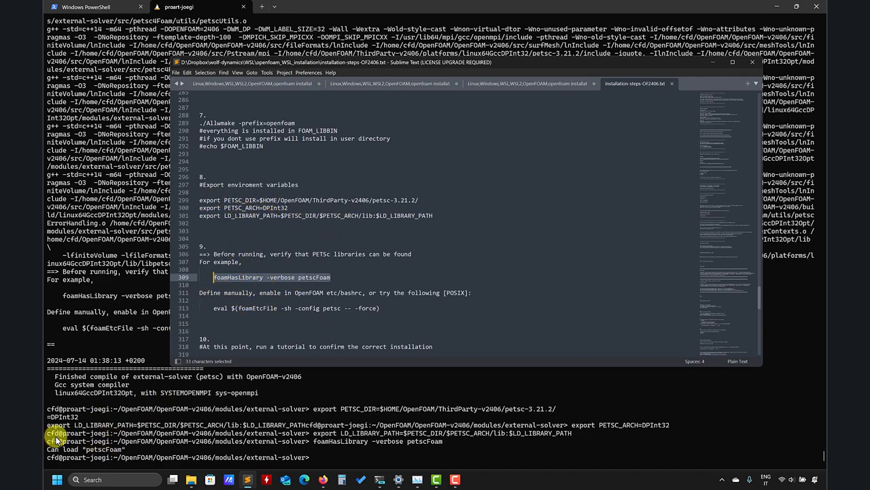
pyautogui.moveTo(291, 289)
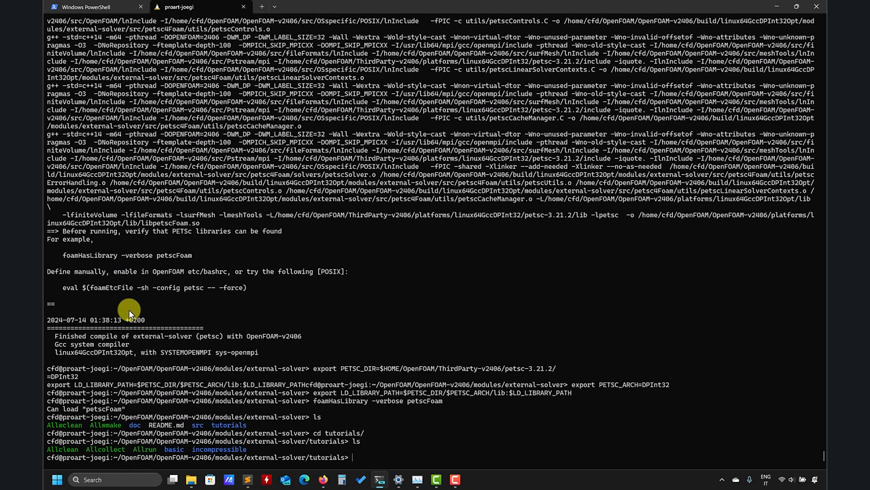
# - Run ./Allrun in the laplacianFoam flange tutorial and confirm the log shows PETSc-cg solving T
pyautogui.write('cd basic/')
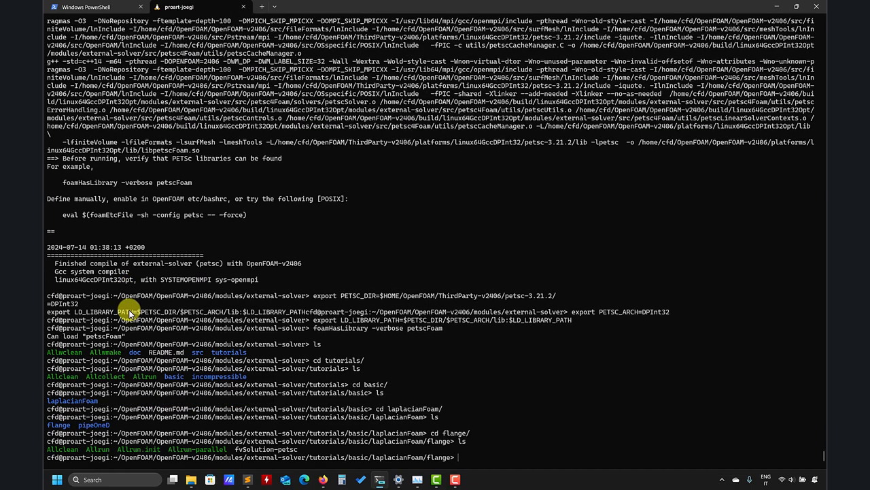
pyautogui.write('./Allrun')
pyautogui.write('ls')
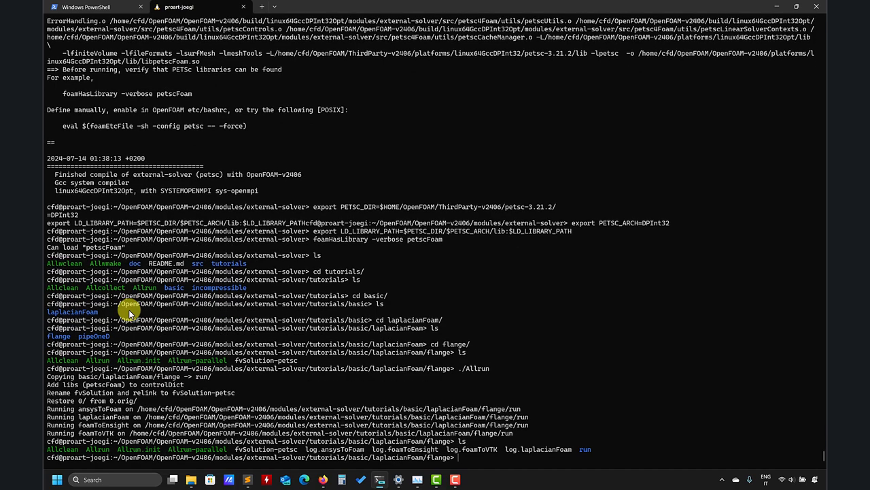
pyautogui.write('ca')
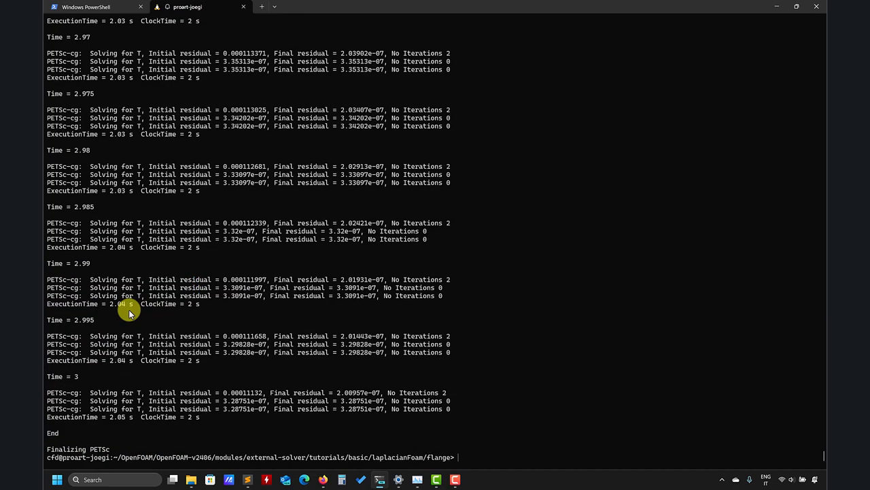
pyautogui.doubleClick(63, 392)
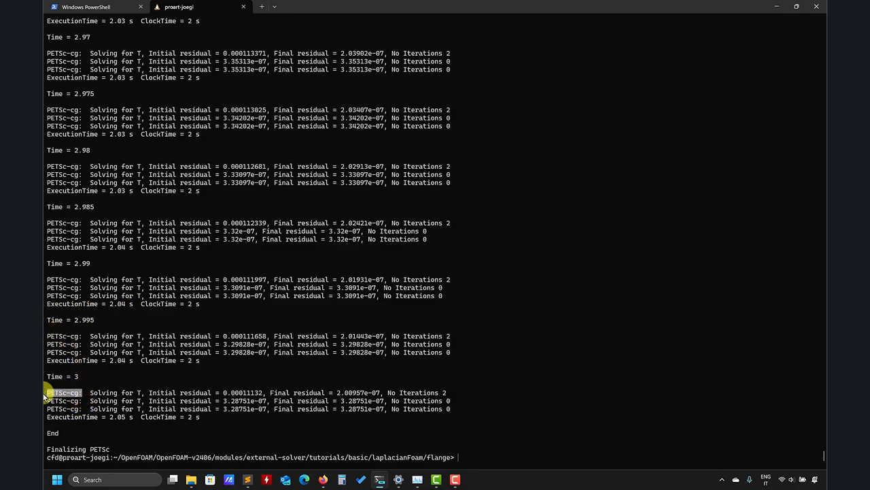
pyautogui.moveTo(84, 280)
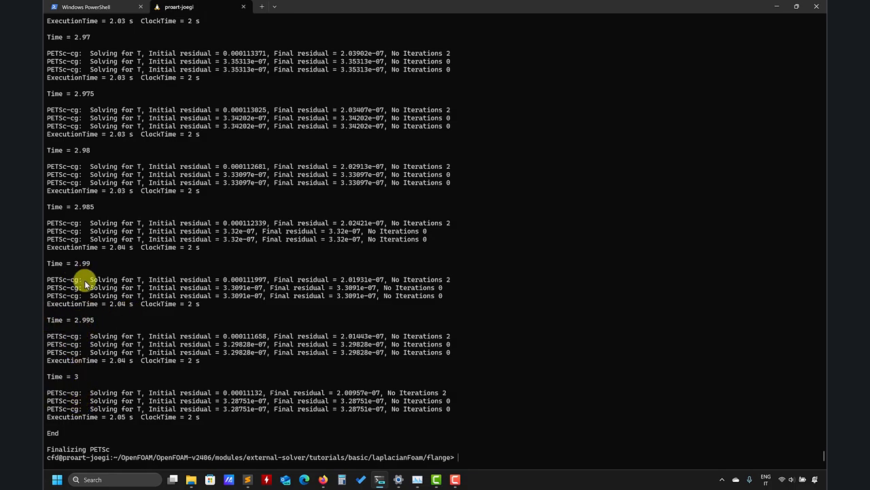
pyautogui.doubleClick(62, 279)
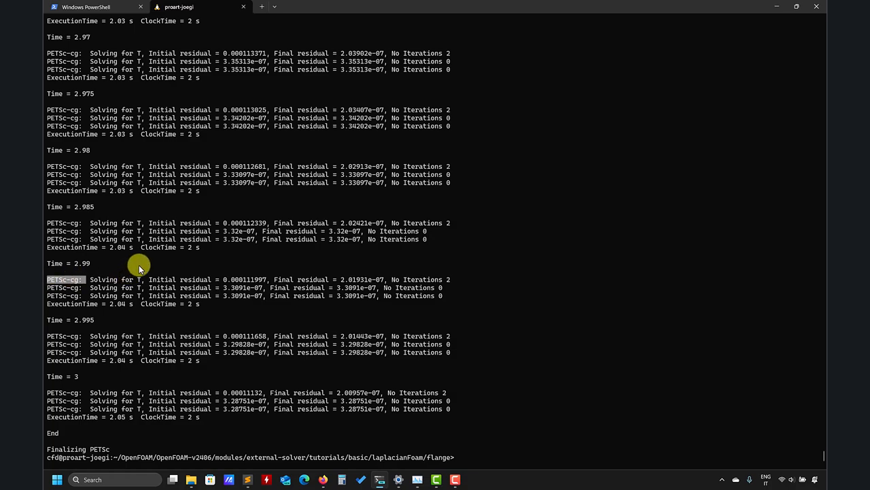
pyautogui.moveTo(79, 104)
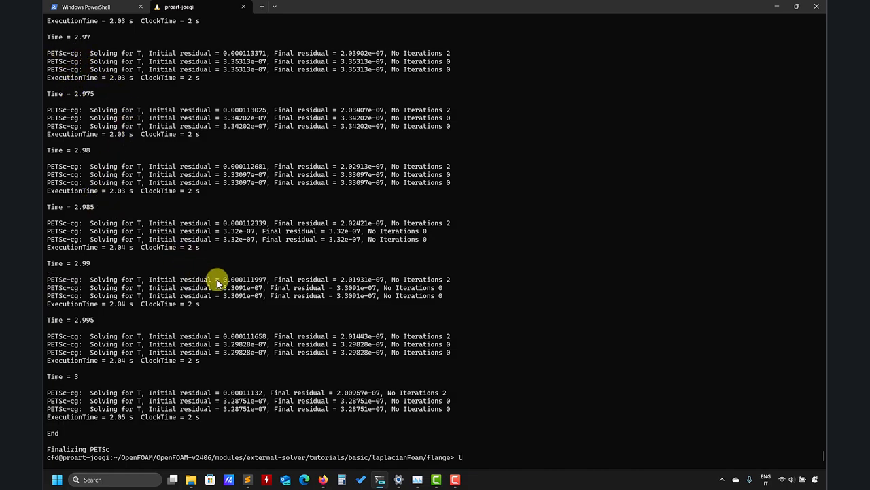
# - List the run folder with time directories up to 3 and open a file in Sublime Text
pyautogui.write('ls')
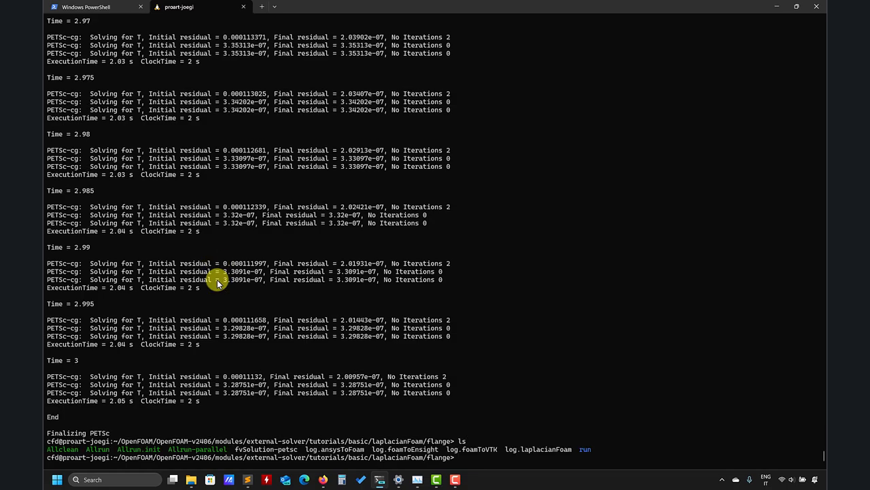
pyautogui.write('cd run/')
pyautogui.write('l')
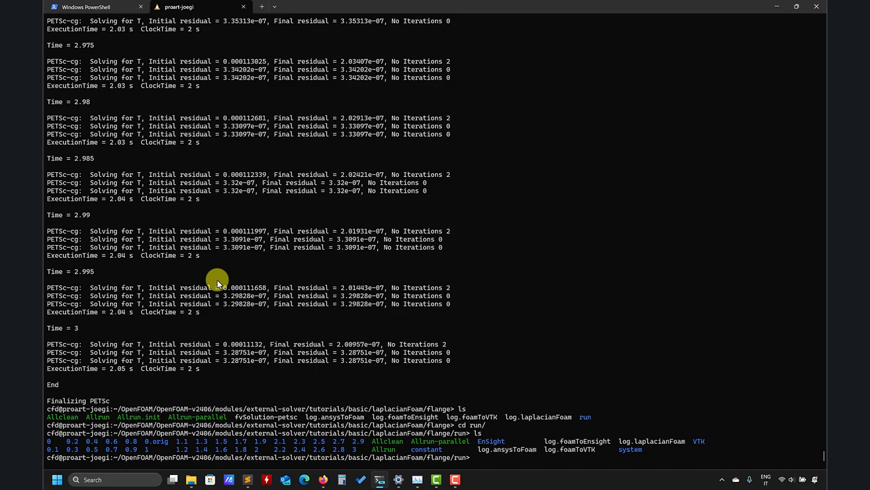
pyautogui.write('subl f')
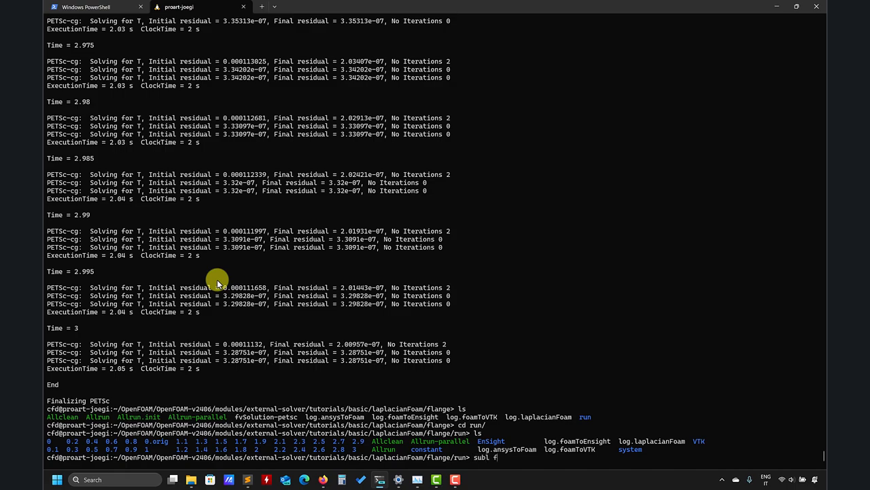
# - View the case's fvSolution in Sublime Text, highlighting the solver petsc / ksp_type cg entry
pyautogui.write('vSch')
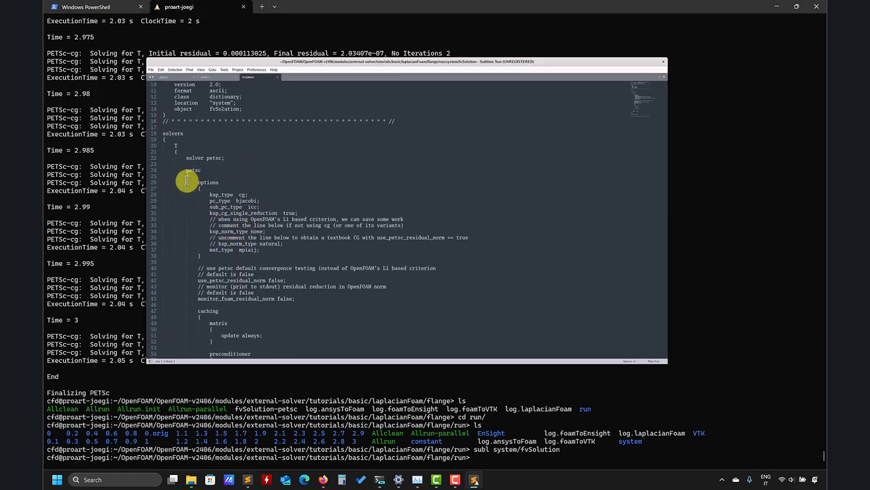
pyautogui.doubleClick(211, 158)
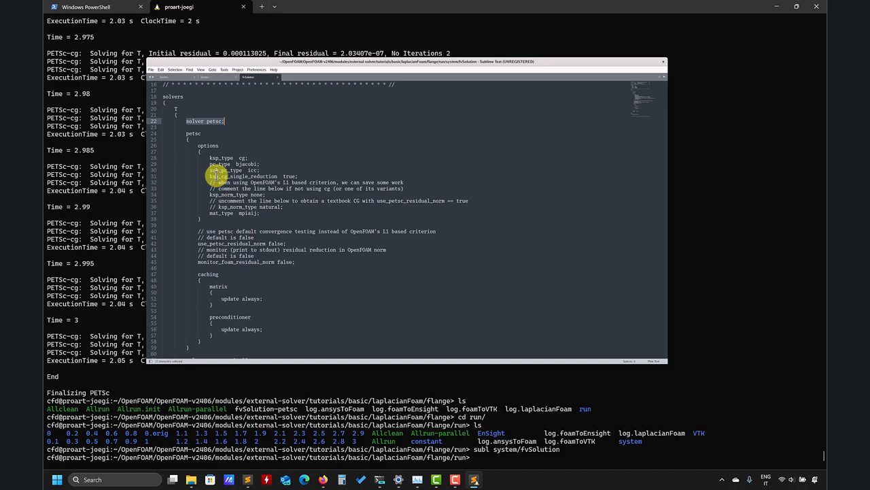
pyautogui.scroll(-3)
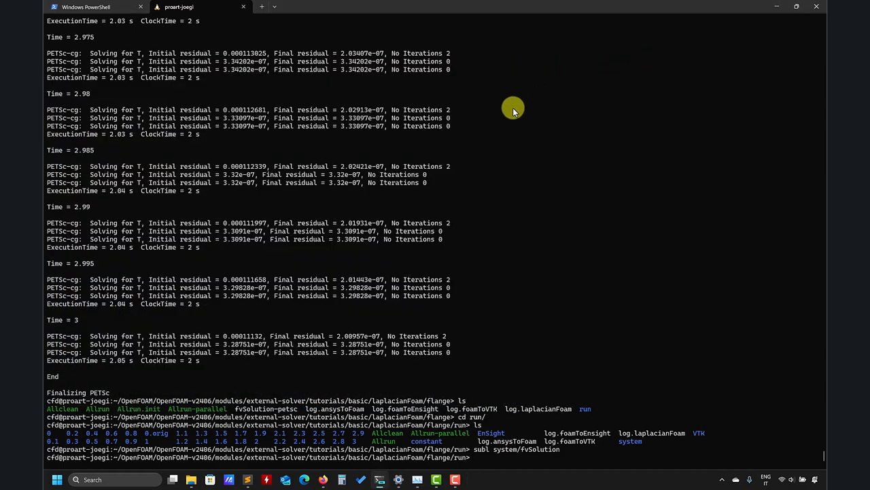
# - View controlDict's libs petscFoam line, then return to the installation notes
pyautogui.write('subl system/fvSol')
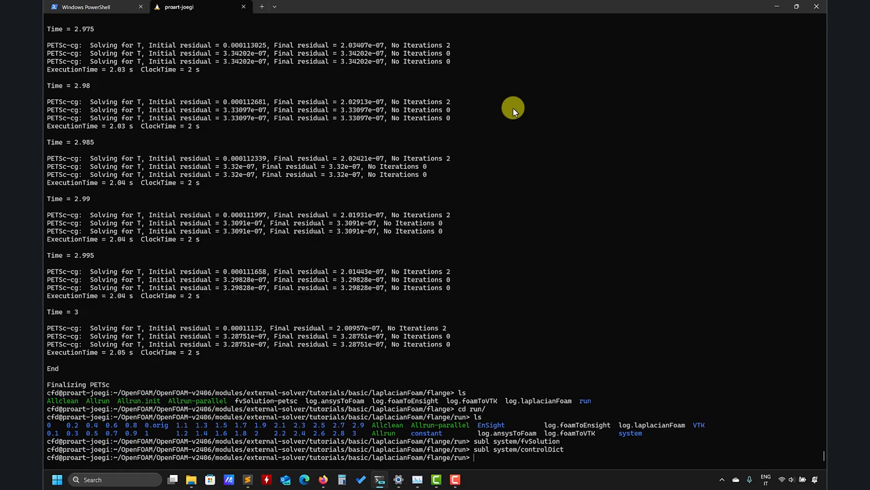
pyautogui.click(473, 479)
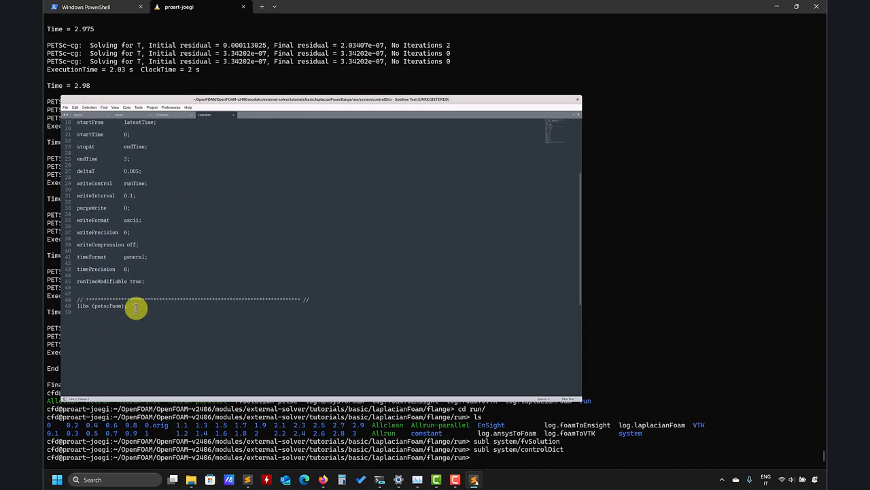
pyautogui.tripleClick(101, 304)
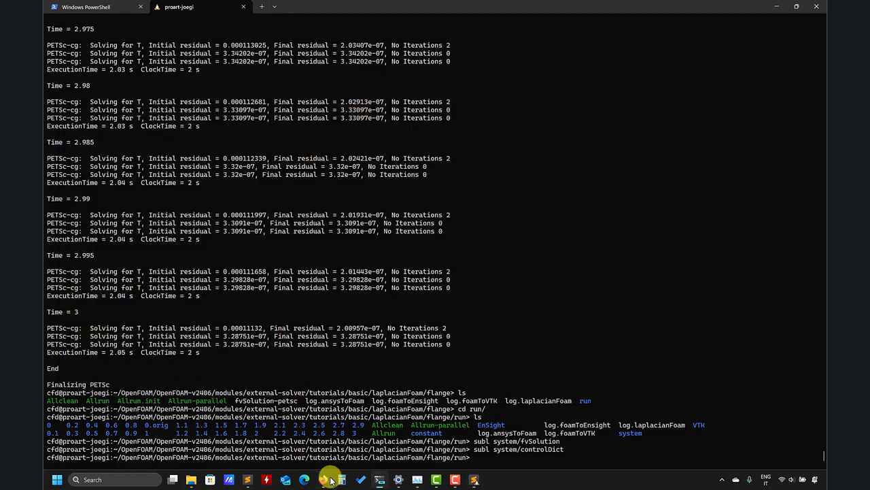
pyautogui.click(330, 479)
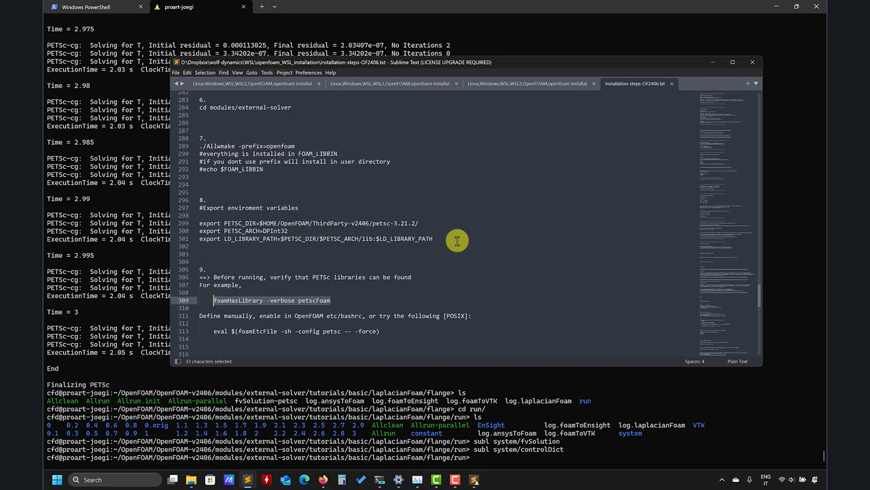
pyautogui.moveTo(305, 234)
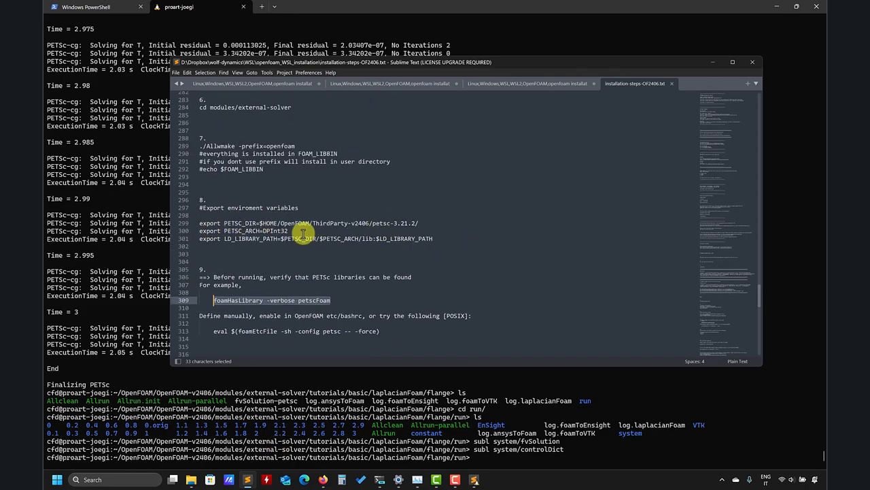
pyautogui.moveTo(182, 243)
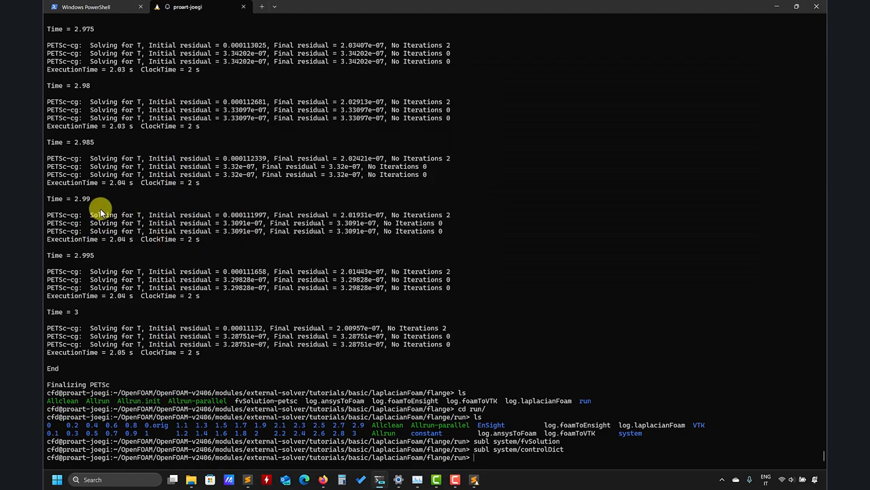
# - Clean the external-solver tutorials with ./Allclean and jump back to the OpenFOAM-v2406 folder via foam
pyautogui.write('cd ..')
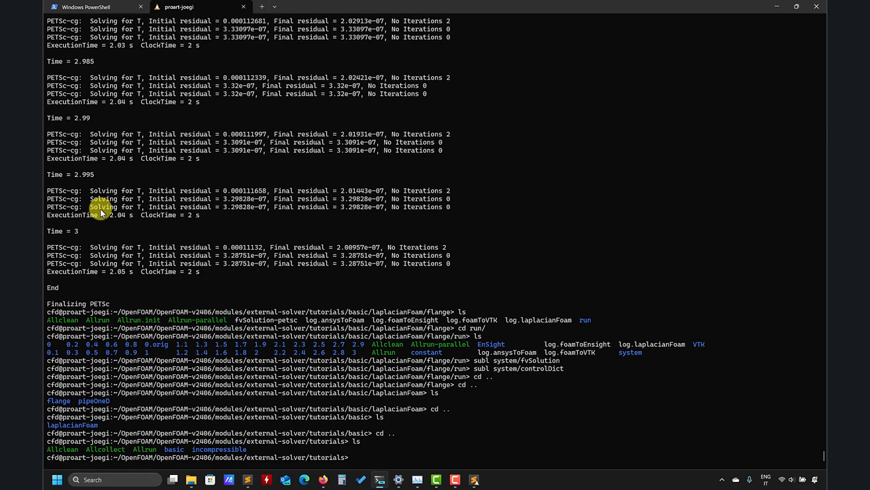
pyautogui.write('./Allclean')
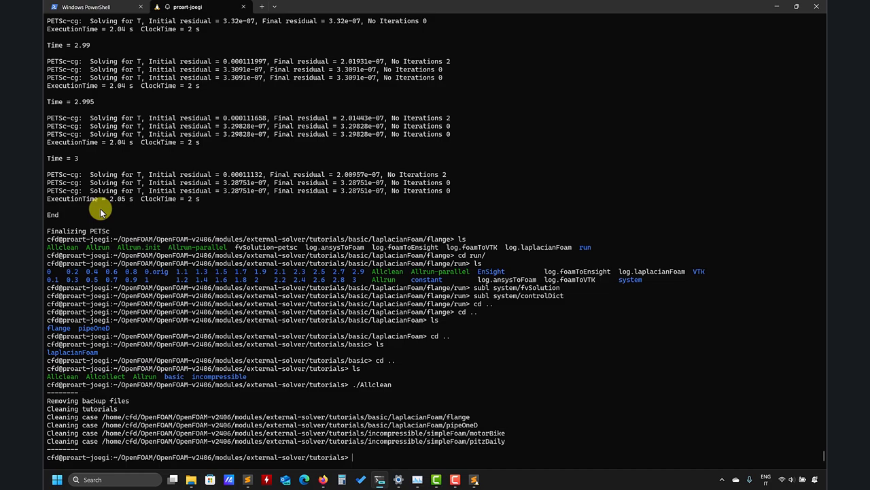
pyautogui.write('foam')
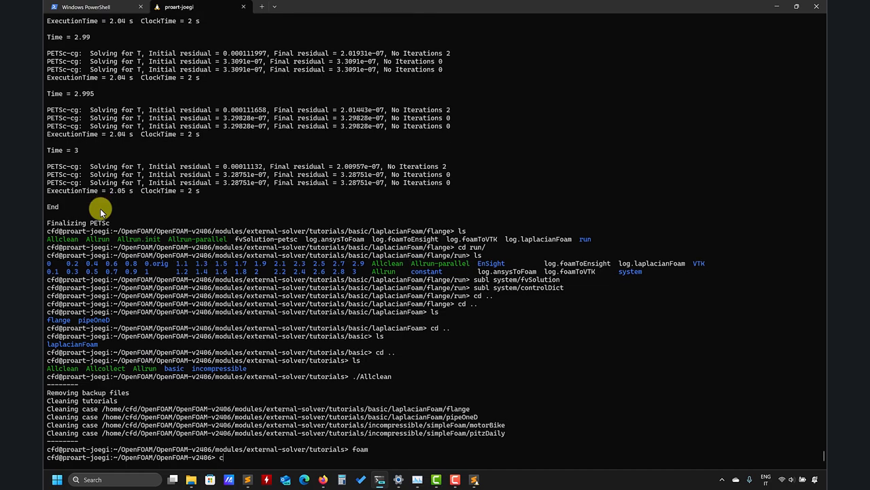
pyautogui.write('d ..')
pyautogui.press('Enter')
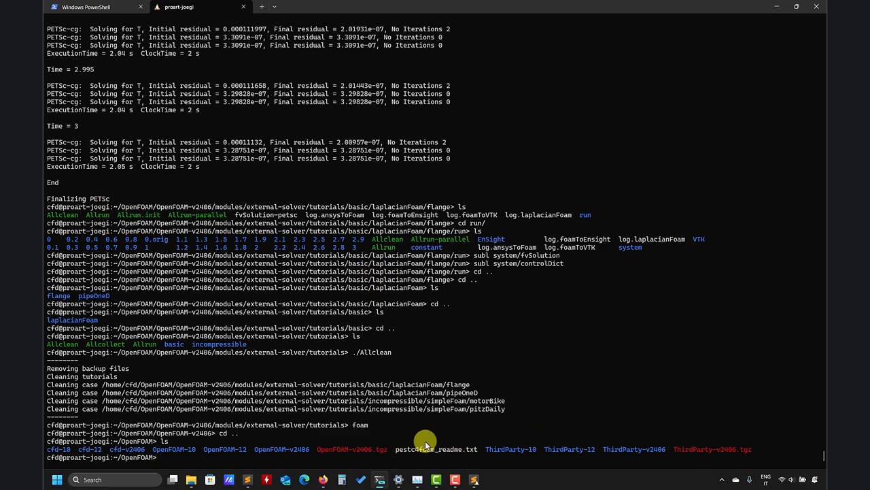
pyautogui.moveTo(414, 452)
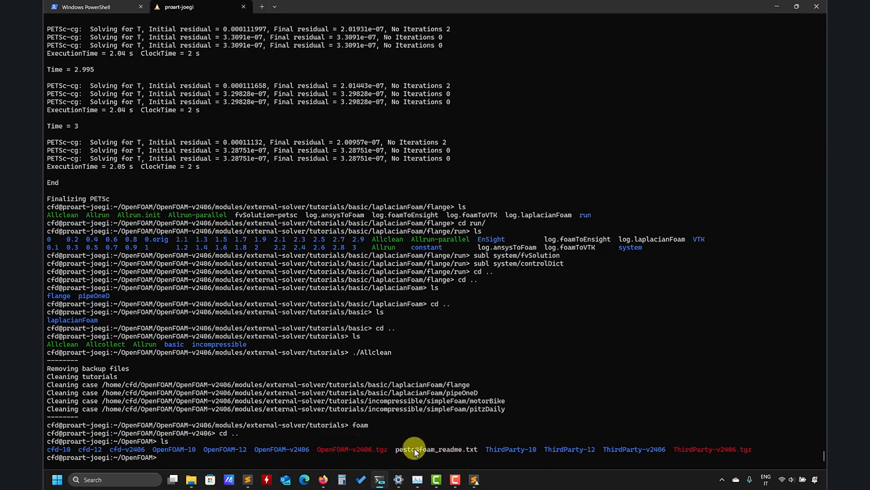
# - Open petsc4foam_readme.txt in gedit showing the foamHasLibrary check and PETSC export lines
pyautogui.write('gedit pestc4foam_readme.txt')
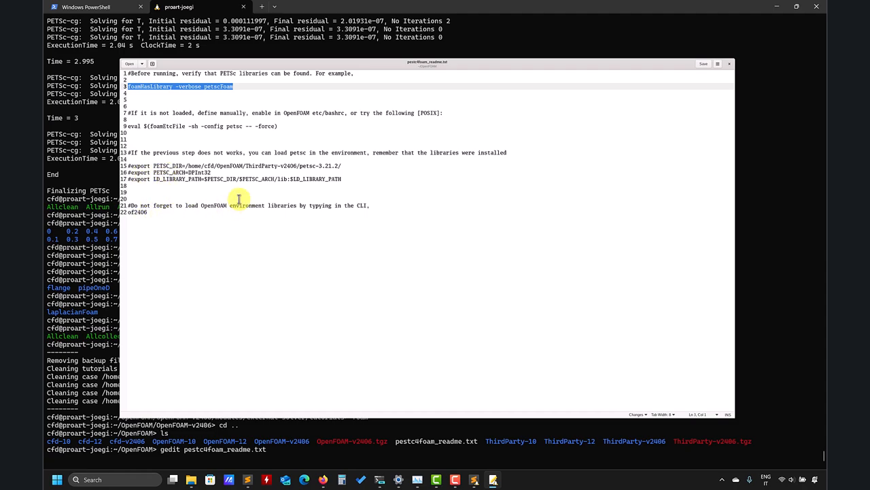
pyautogui.moveTo(245, 95)
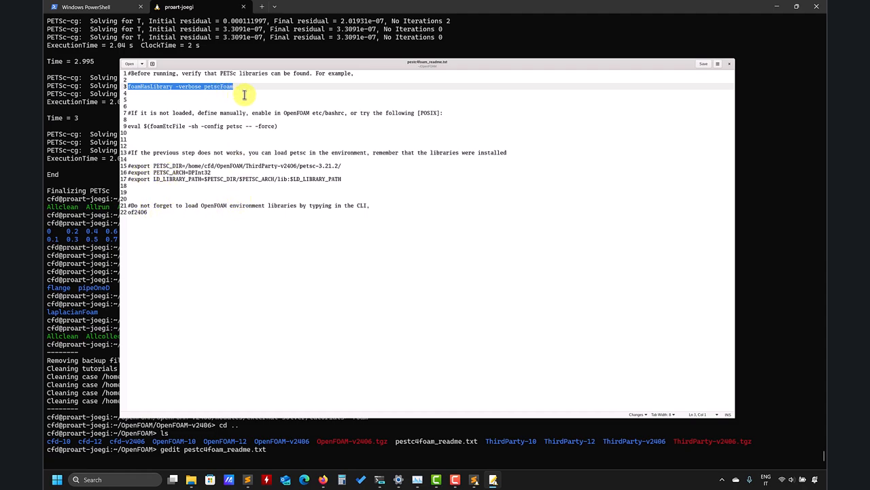
pyautogui.moveTo(757, 97)
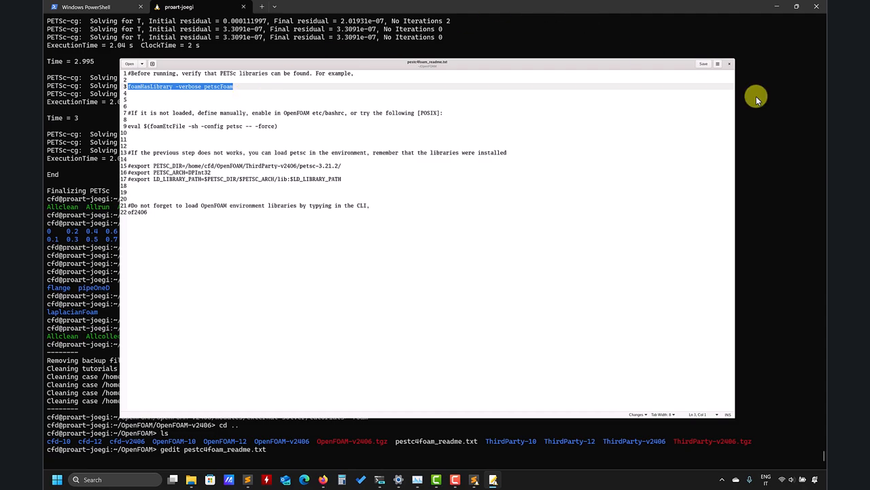